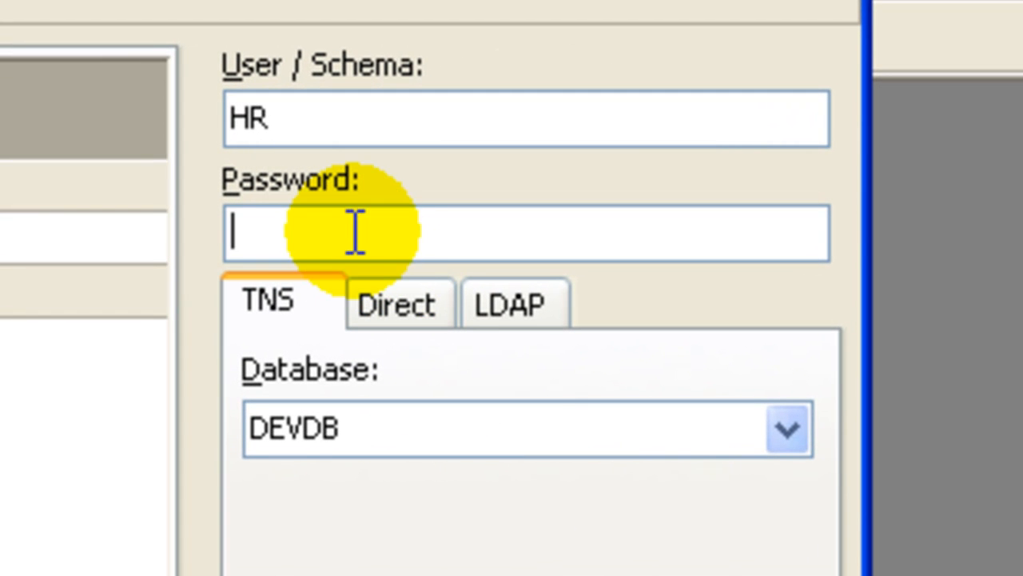
Log in to the DEVDB database as HR with the HR password
text(••)
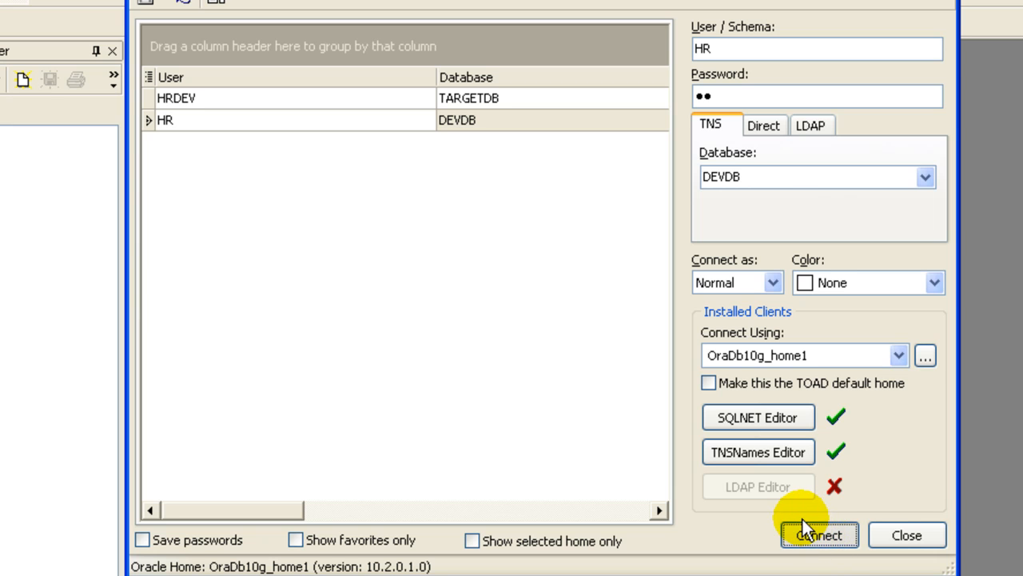
click(819, 534)
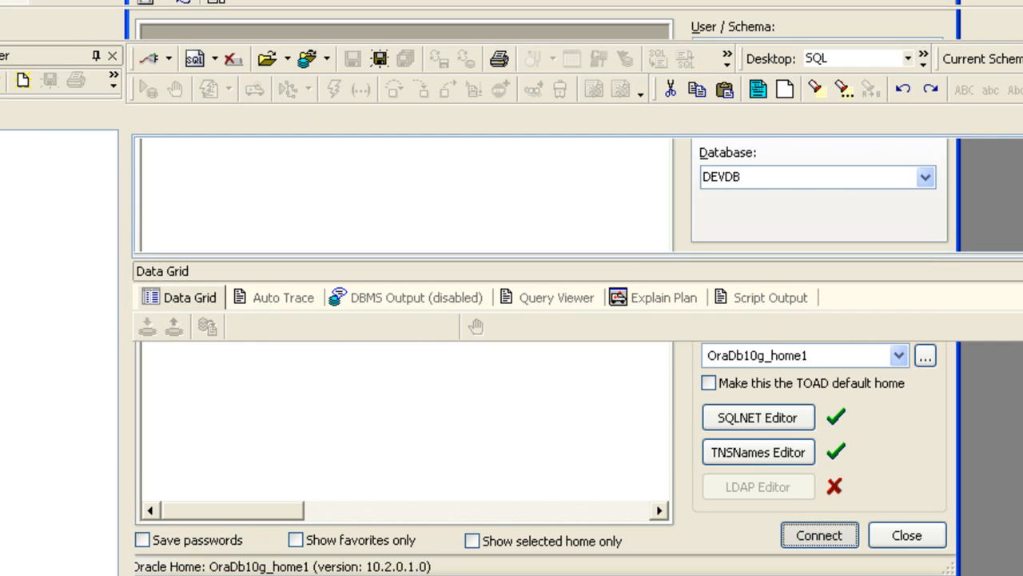
Run SELECT * FROM DEPARTMENTS; to list the department rows in the Data Grid
click(819, 535)
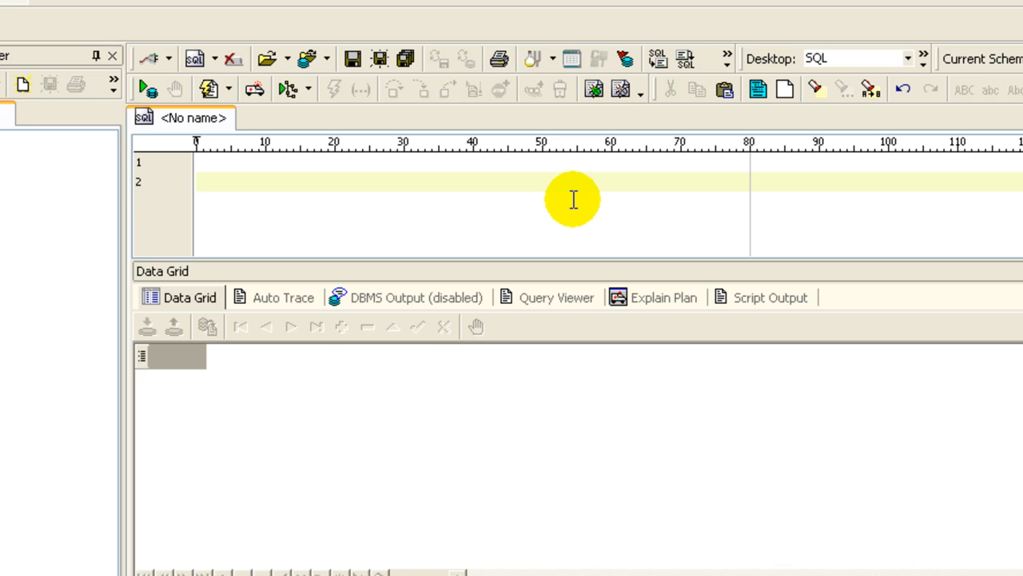
text(SELECT *)
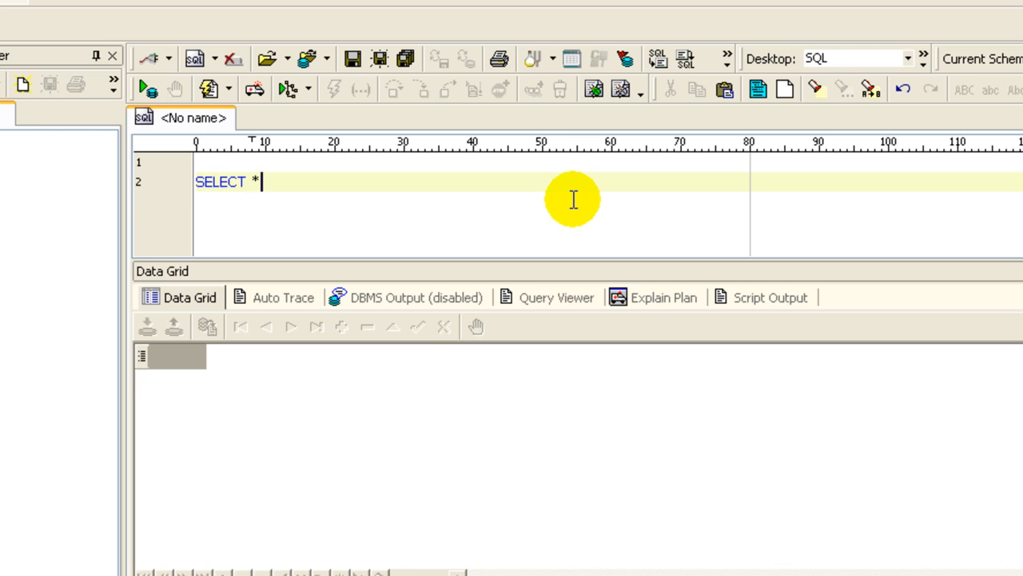
text(FROM)
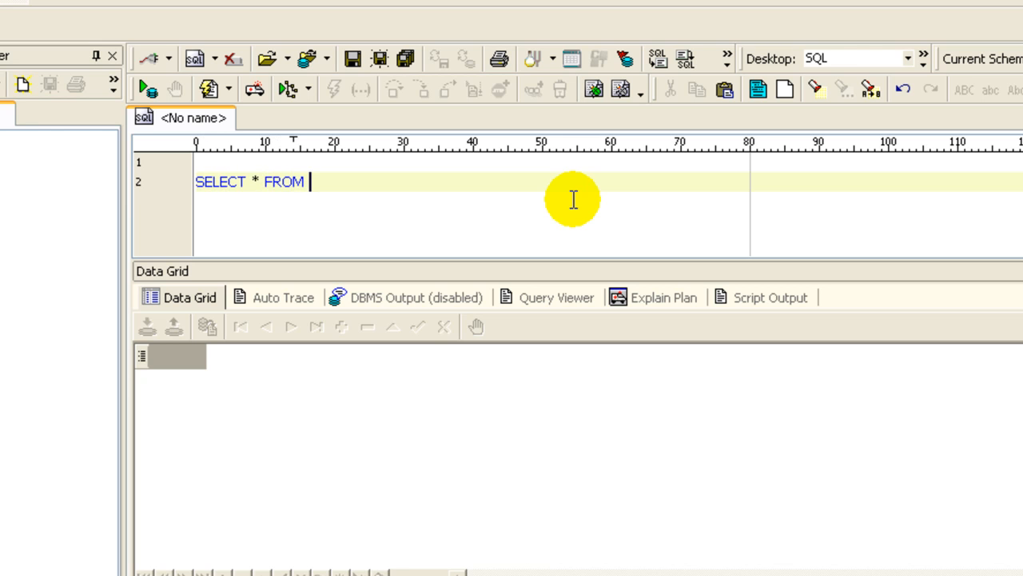
text(DEPART)
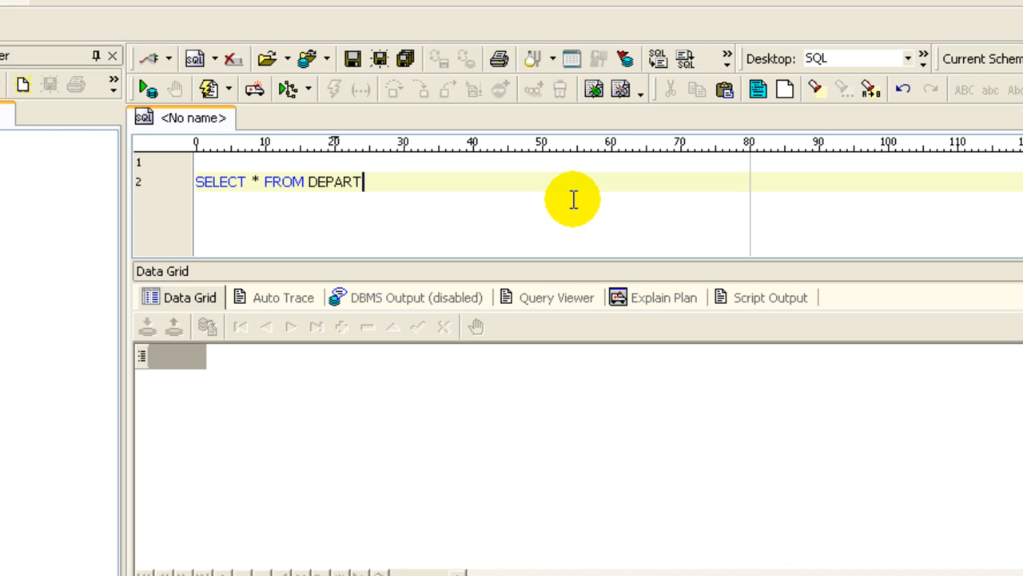
text(MENTSL;)
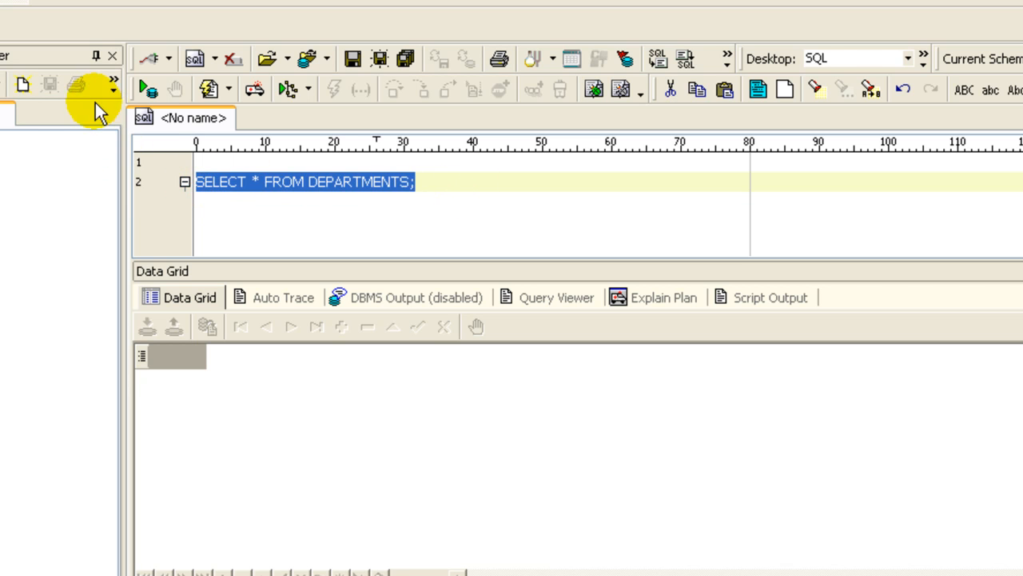
click(148, 88)
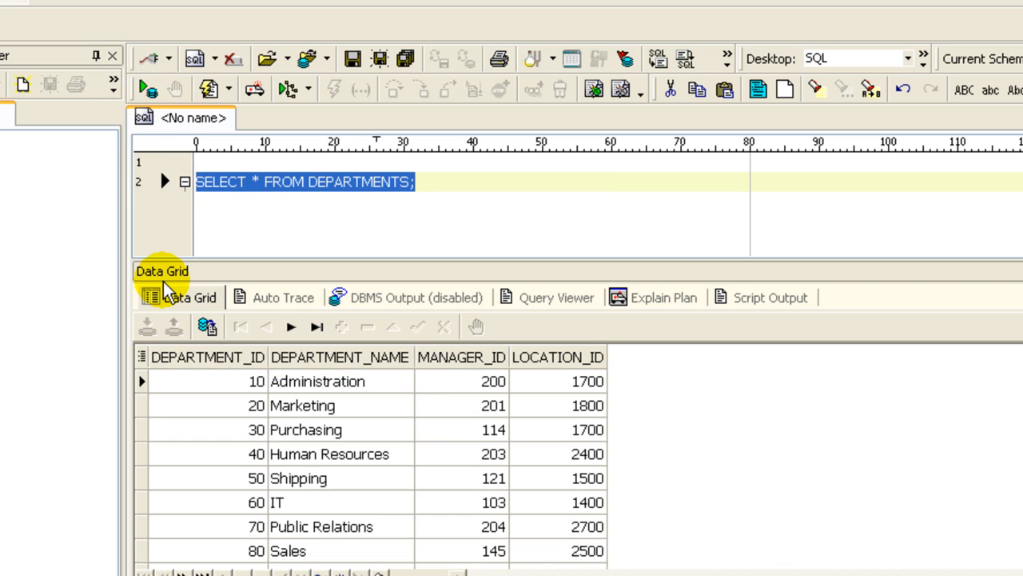
mouse_move(249, 373)
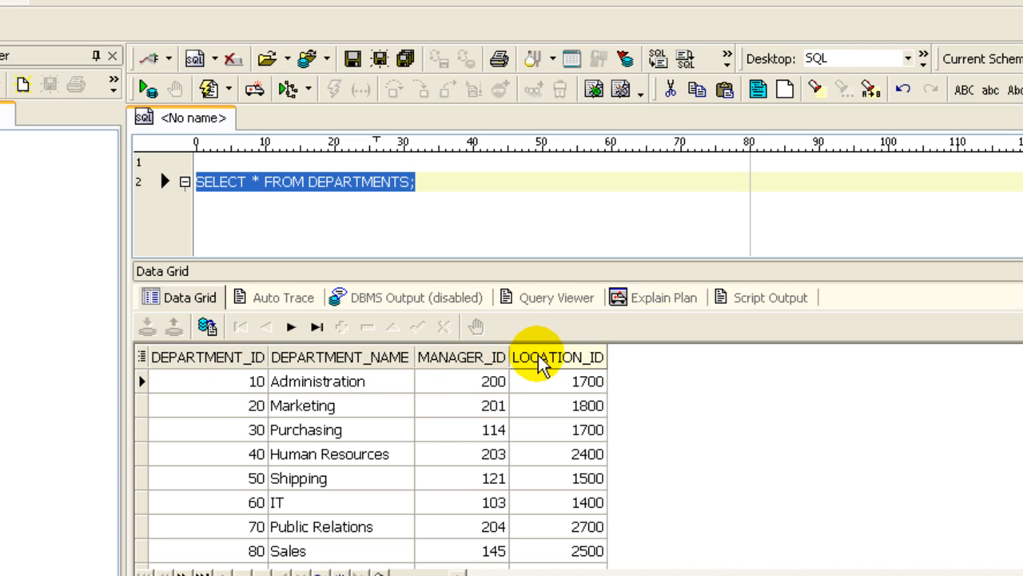
mouse_move(554, 344)
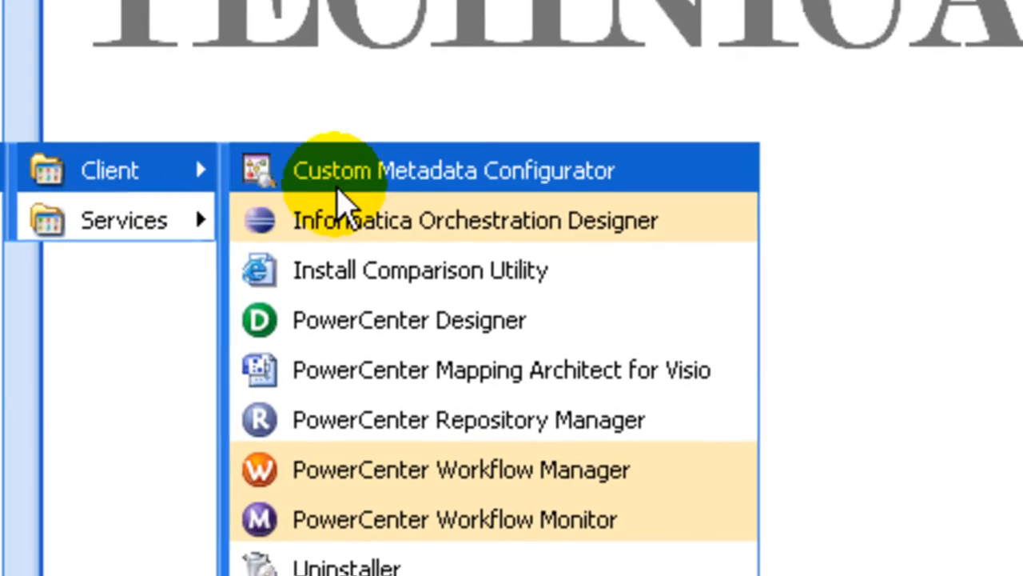
Launch PowerCenter Designer and connect to the INFREP repository with its password
click(408, 320)
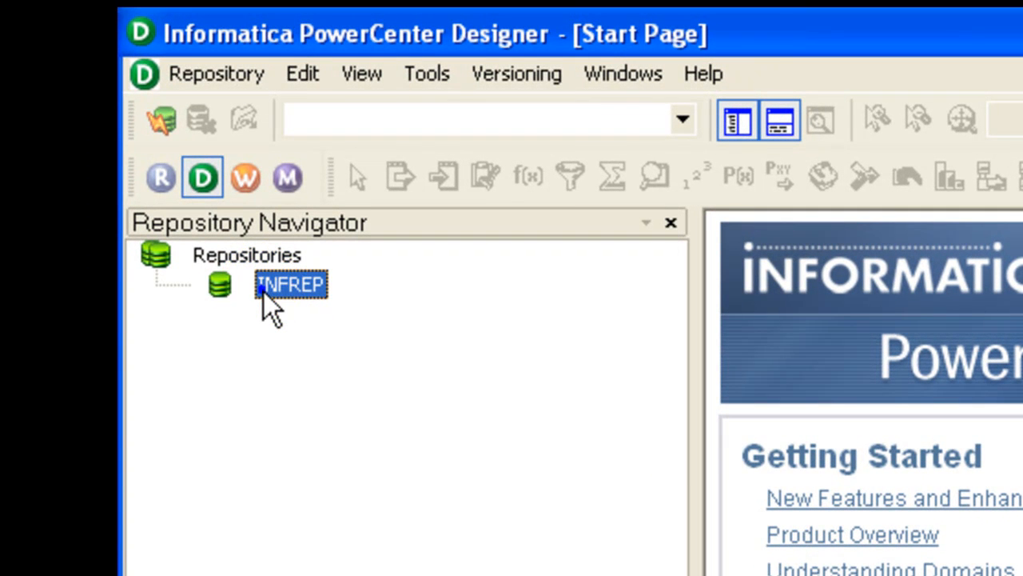
right_click(290, 285)
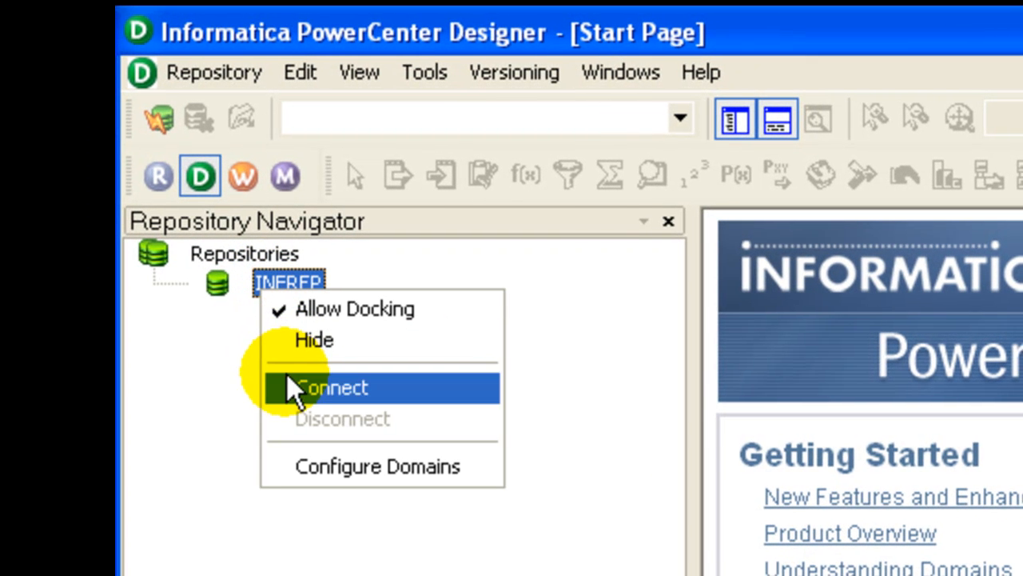
click(331, 387)
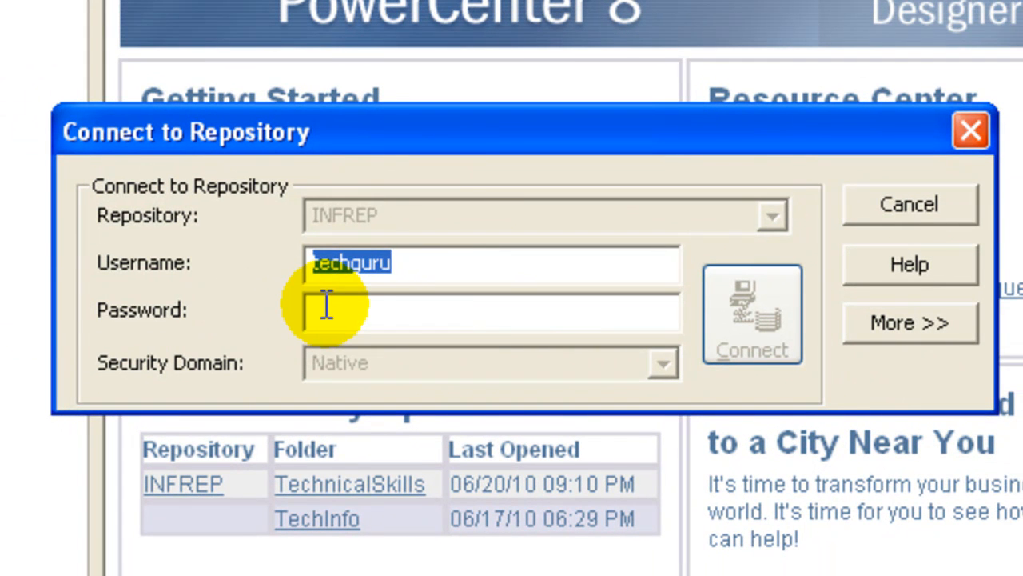
text(*)
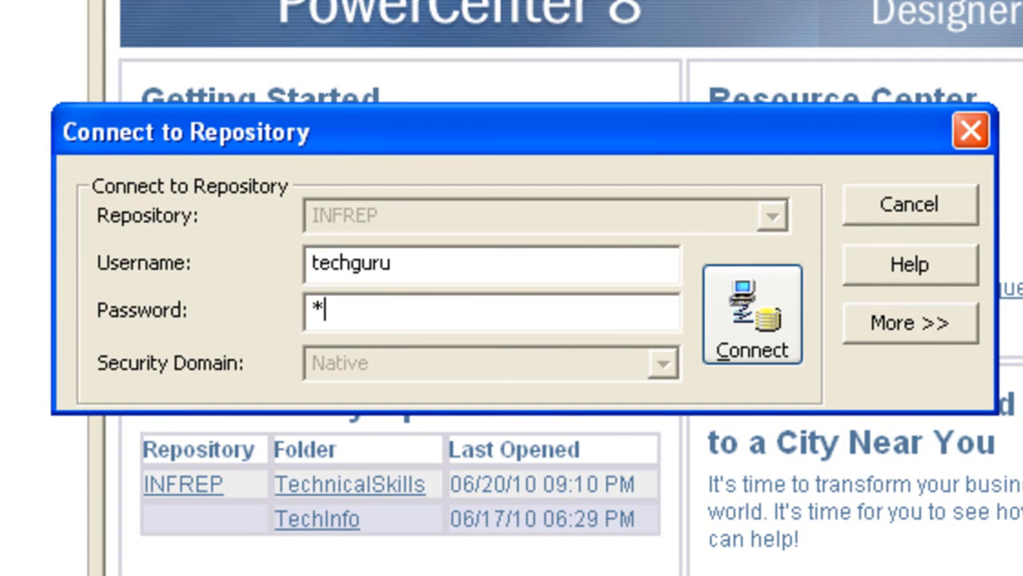
text(*******)
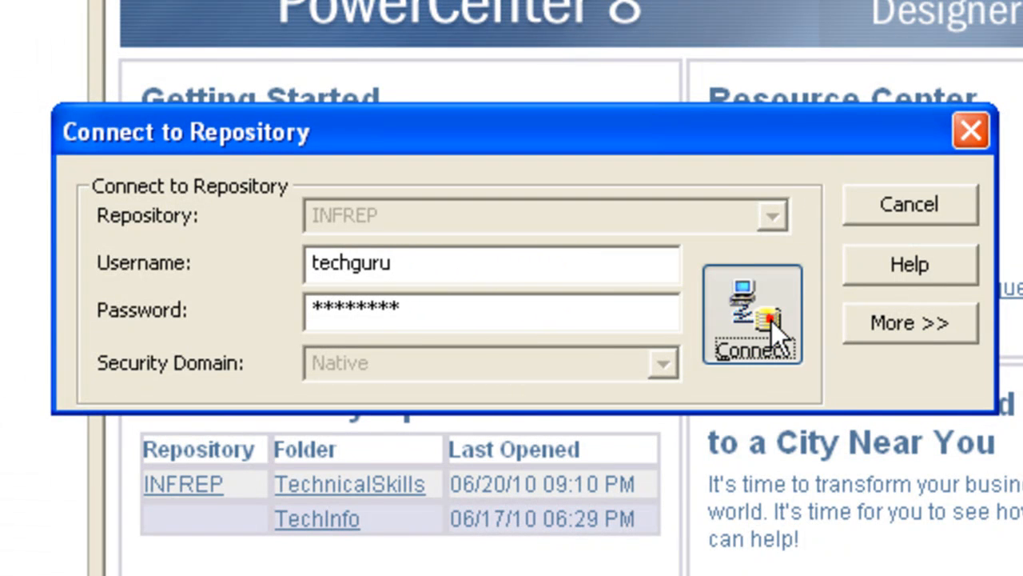
click(751, 314)
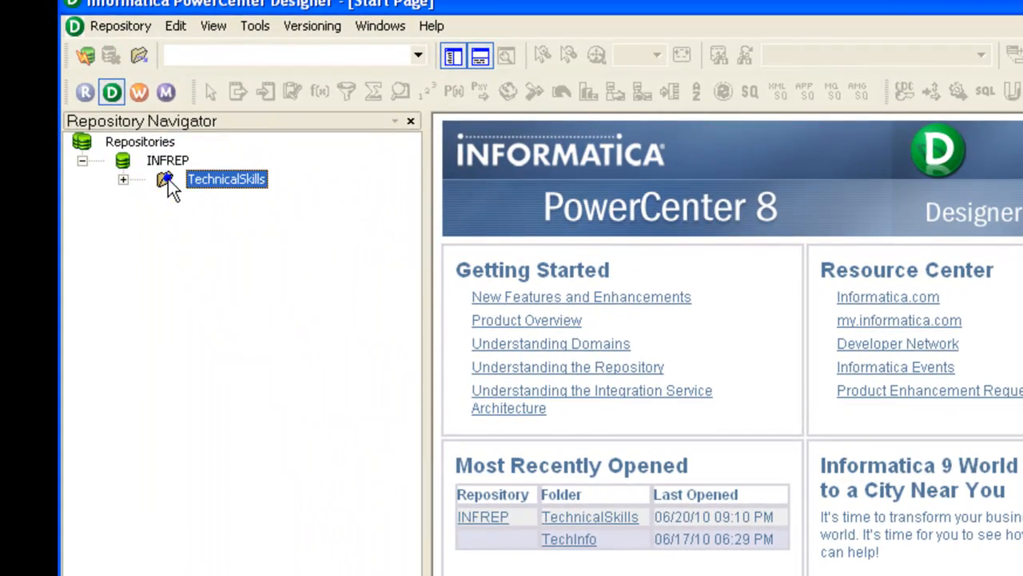
Open the TechnicalSkills folder from the Repository Navigator context menu
right_click(168, 179)
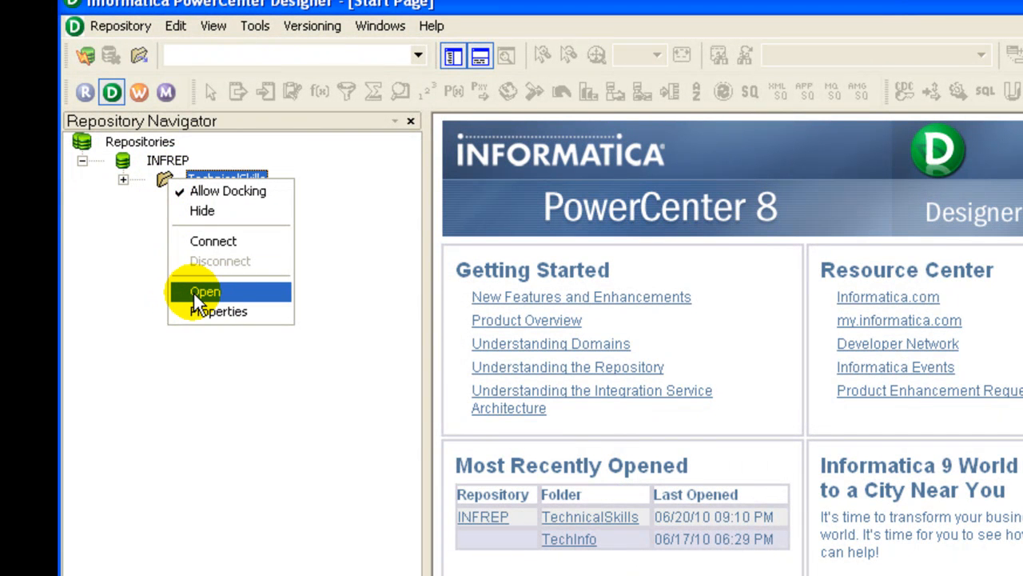
click(205, 291)
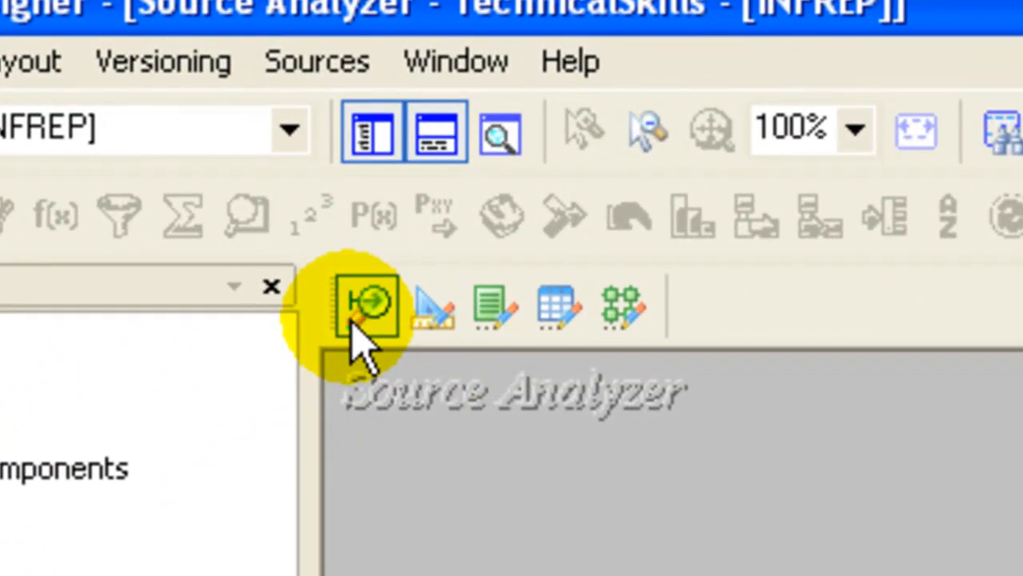
mouse_move(368, 308)
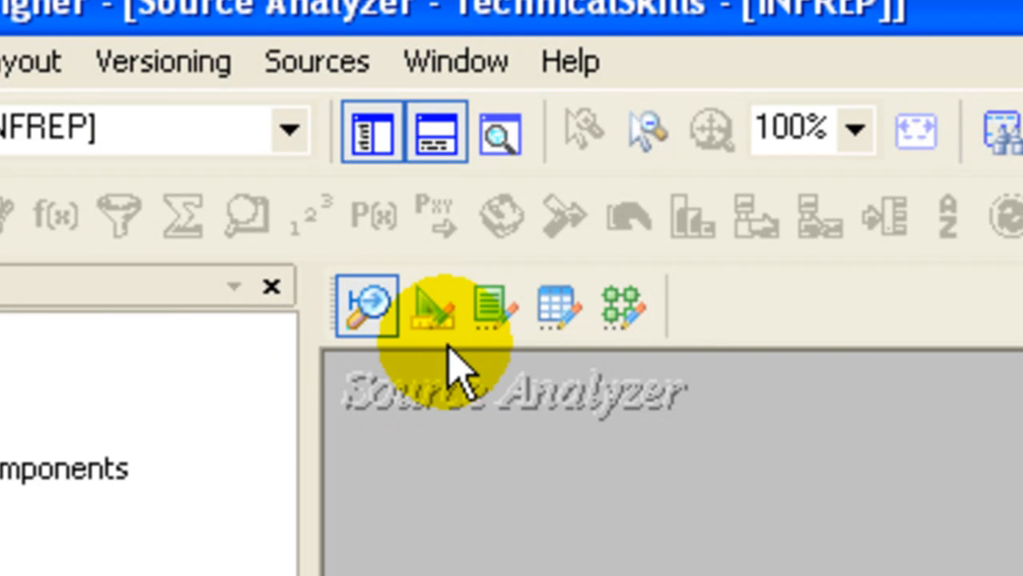
mouse_move(491, 308)
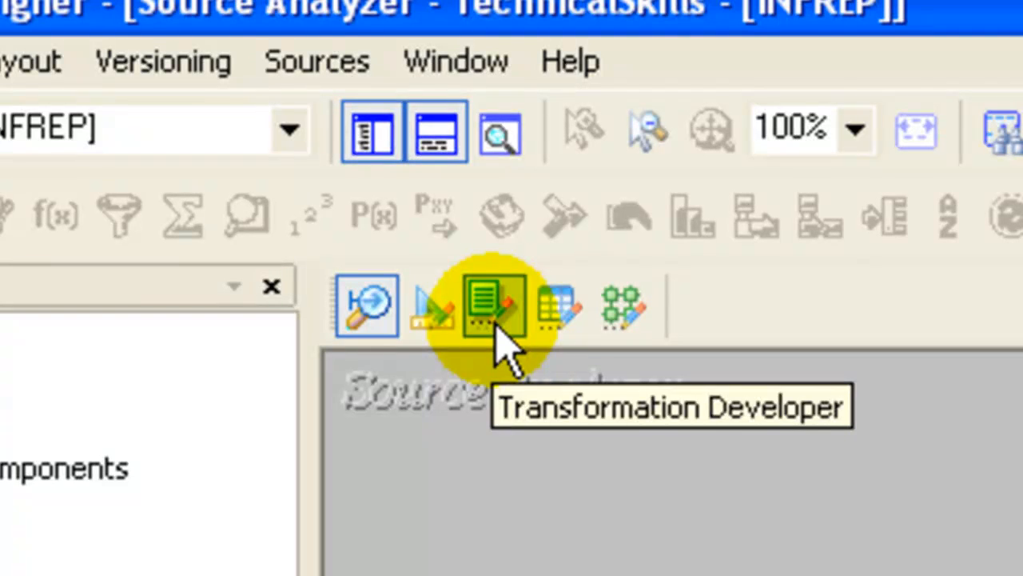
mouse_move(560, 307)
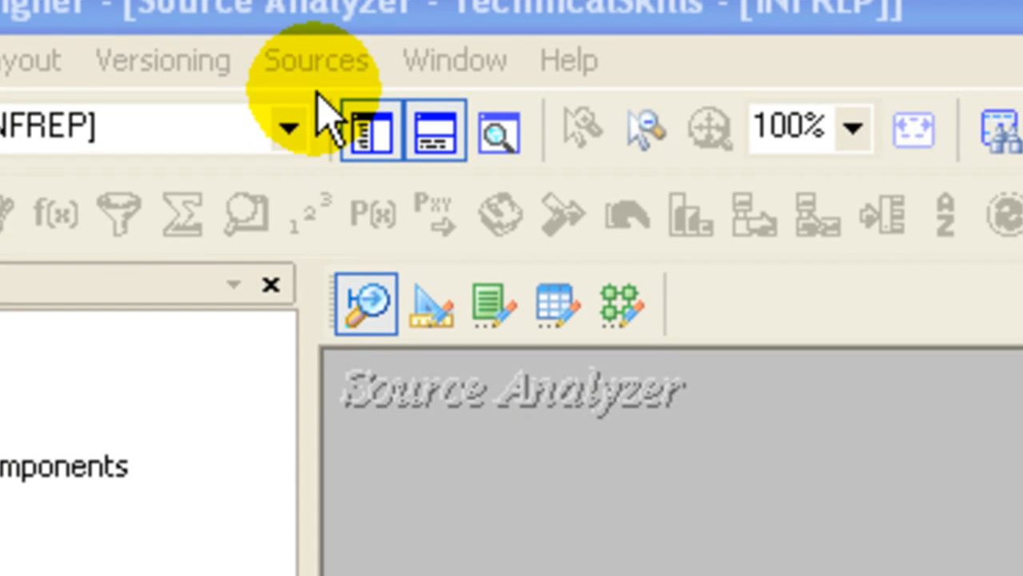
Import the DEPARTMENTS table from the HR ODBC schema as a source definition
click(314, 59)
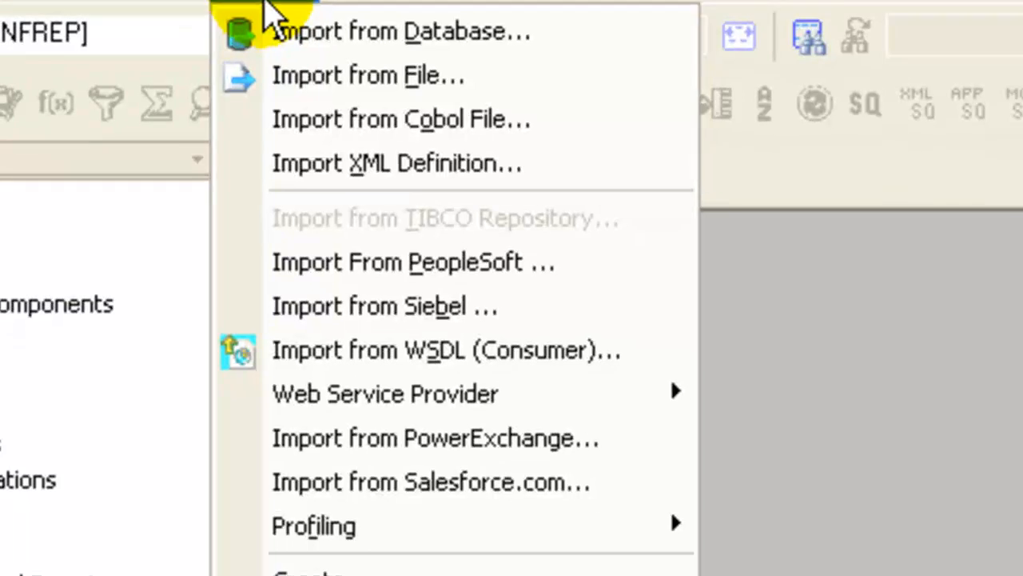
click(402, 30)
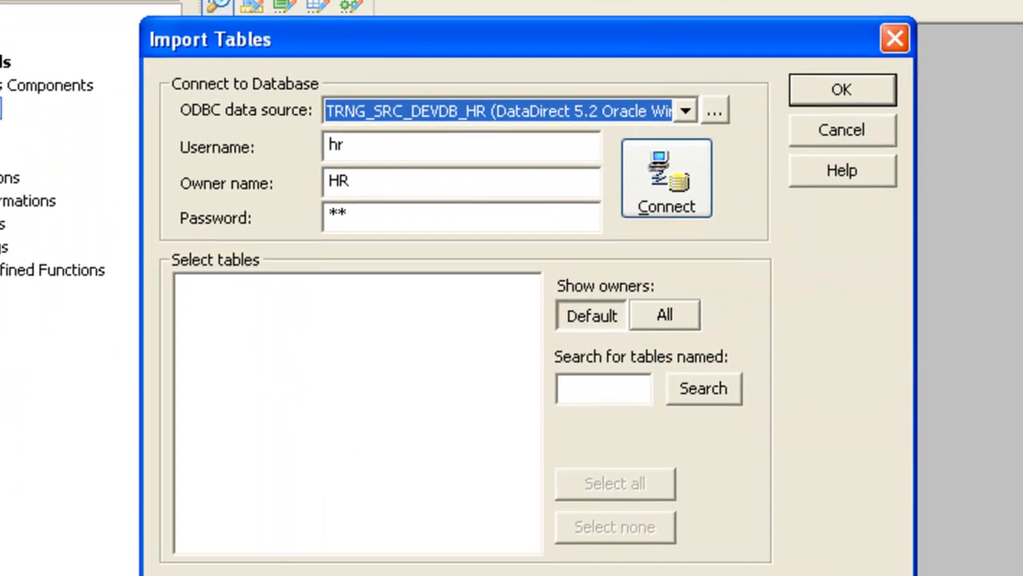
click(684, 110)
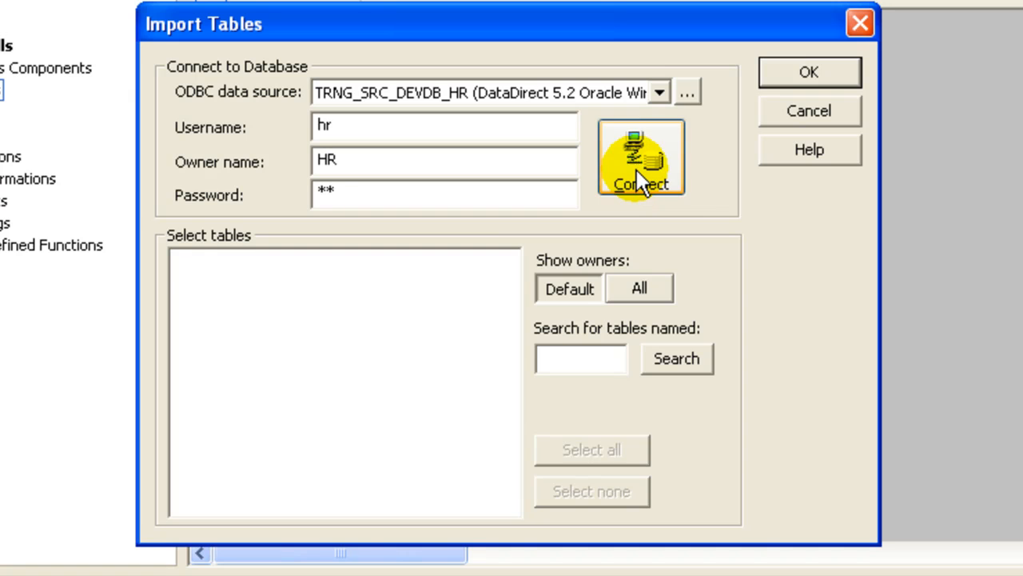
click(640, 158)
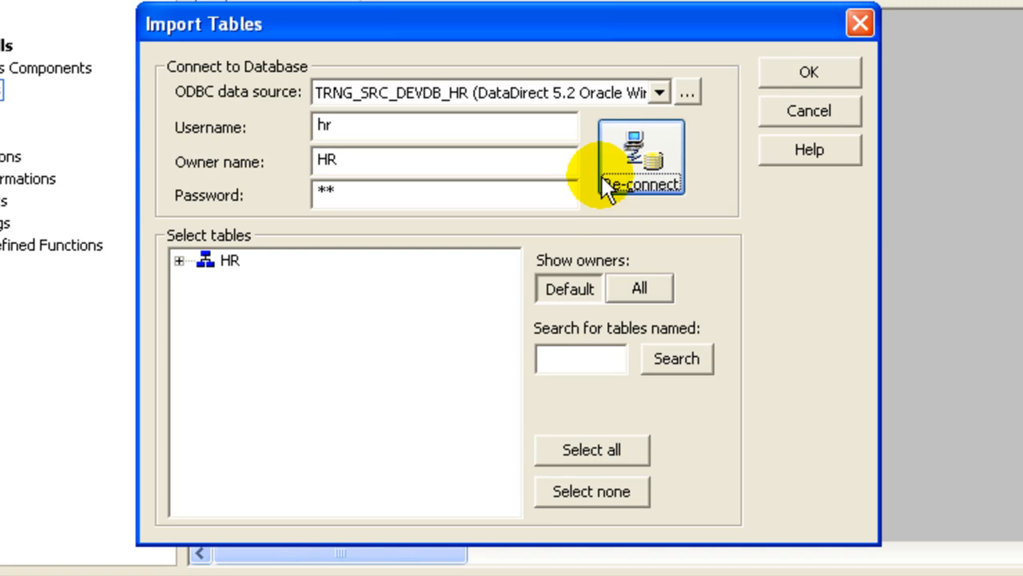
mouse_move(182, 264)
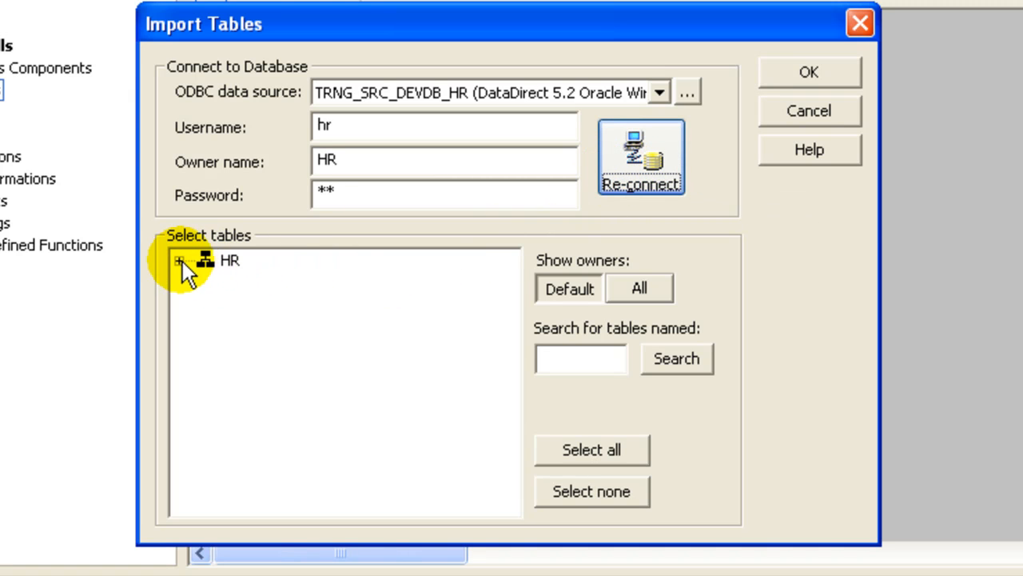
click(178, 260)
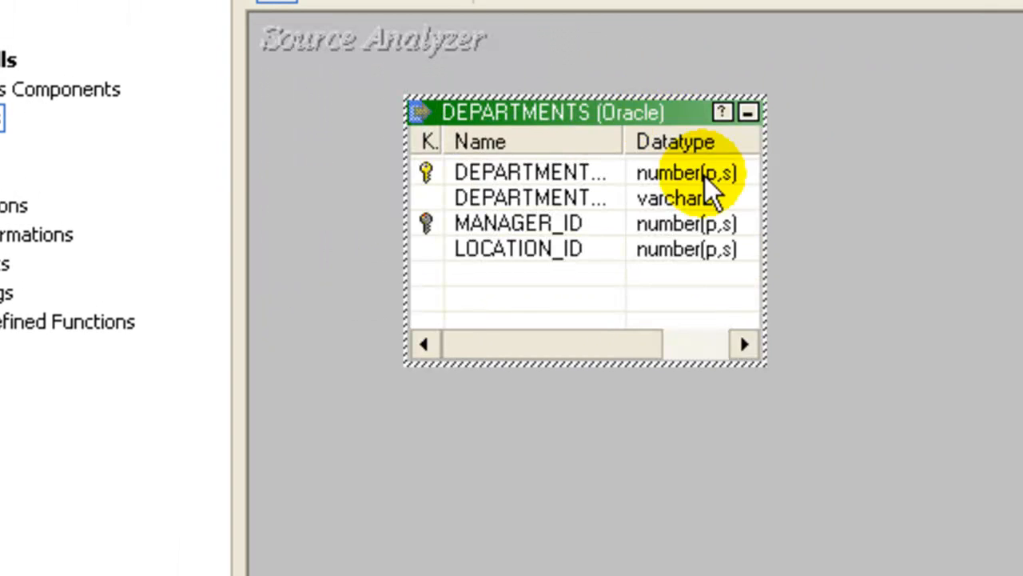
Enlarge the DEPARTMENTS definition to show column lengths, then switch to Target Designer
drag(764, 363, 867, 452)
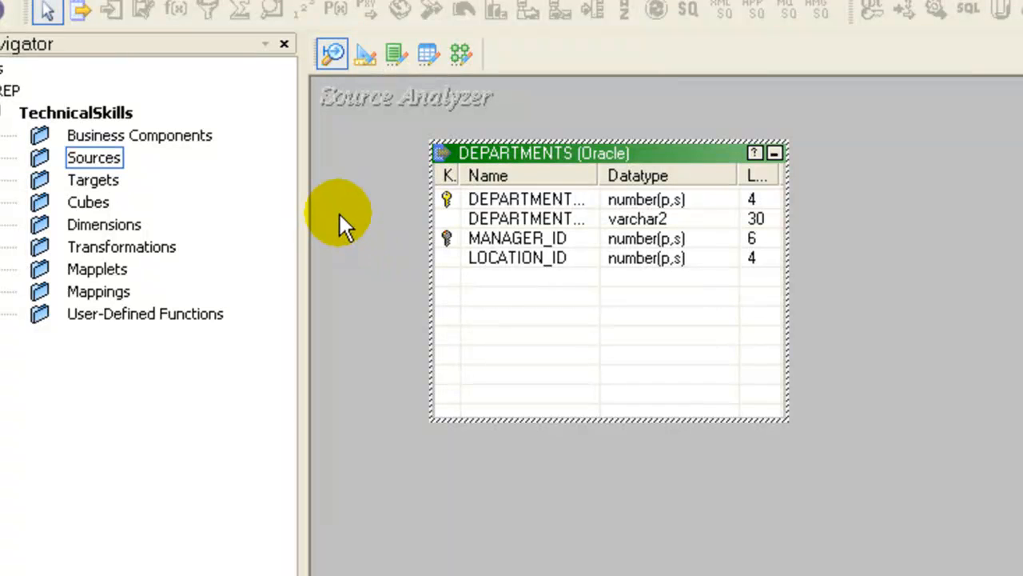
mouse_move(371, 60)
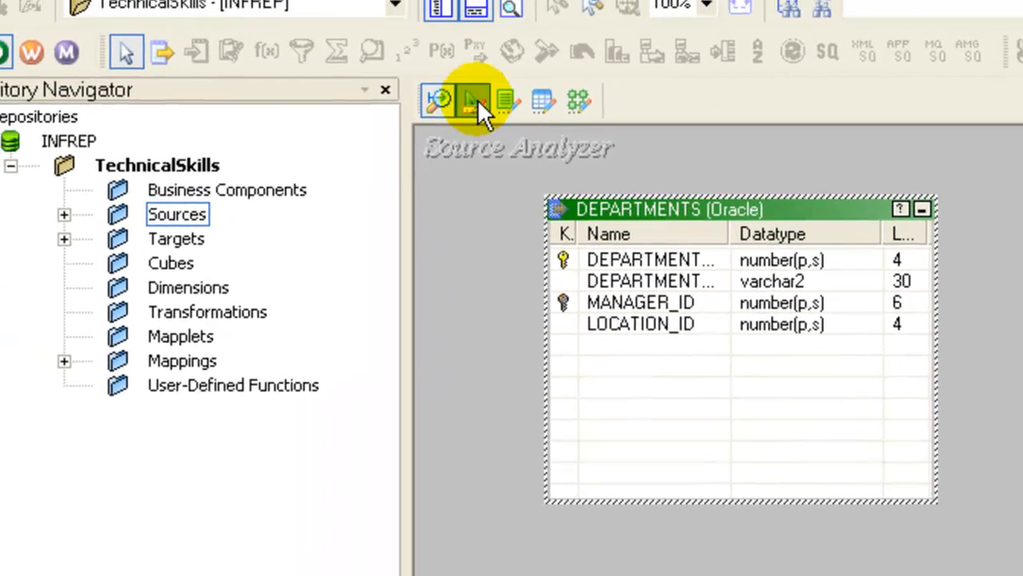
click(475, 100)
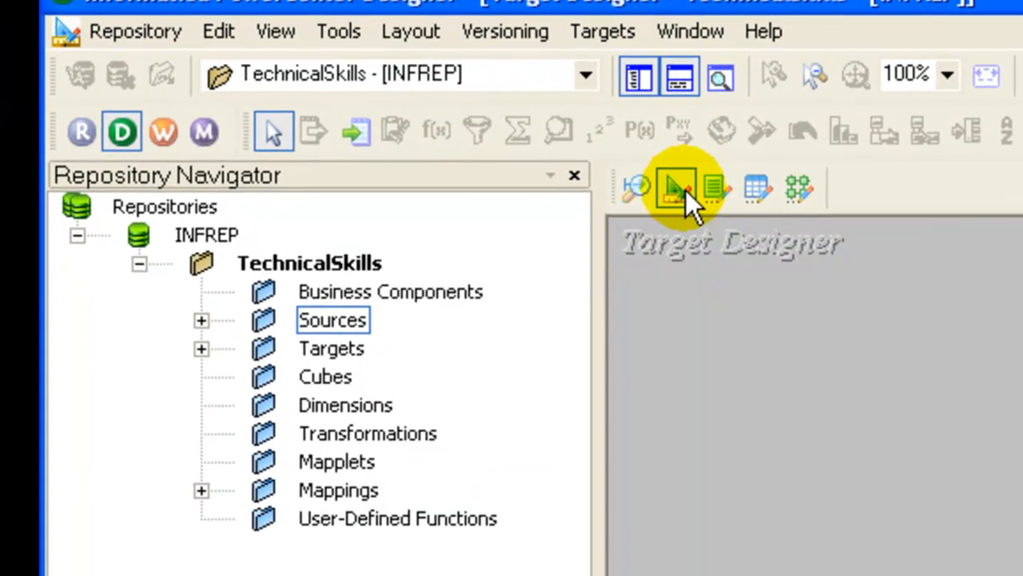
Create a Flat File target definition named DEPARMENTS_FILE
click(601, 31)
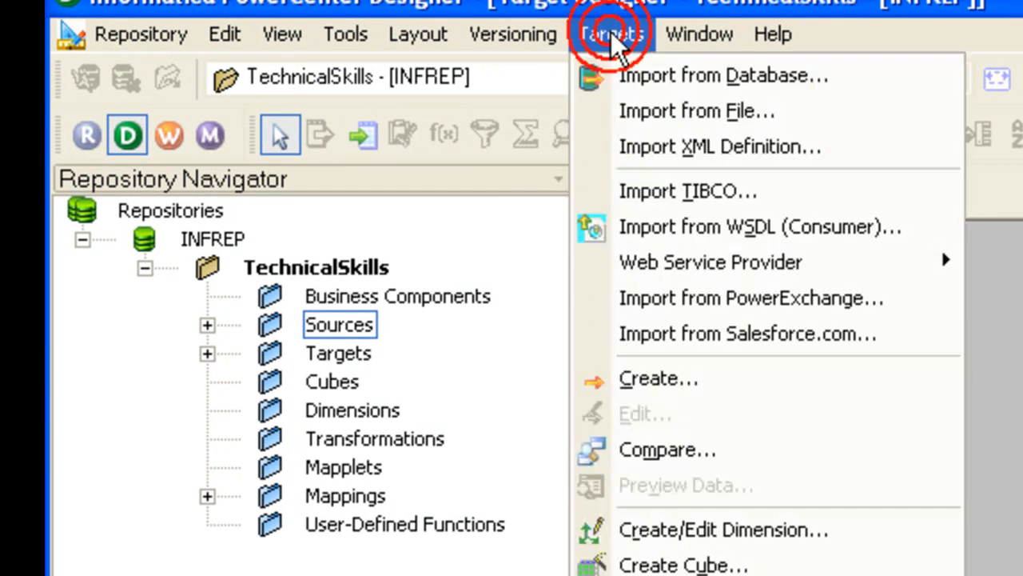
mouse_move(658, 378)
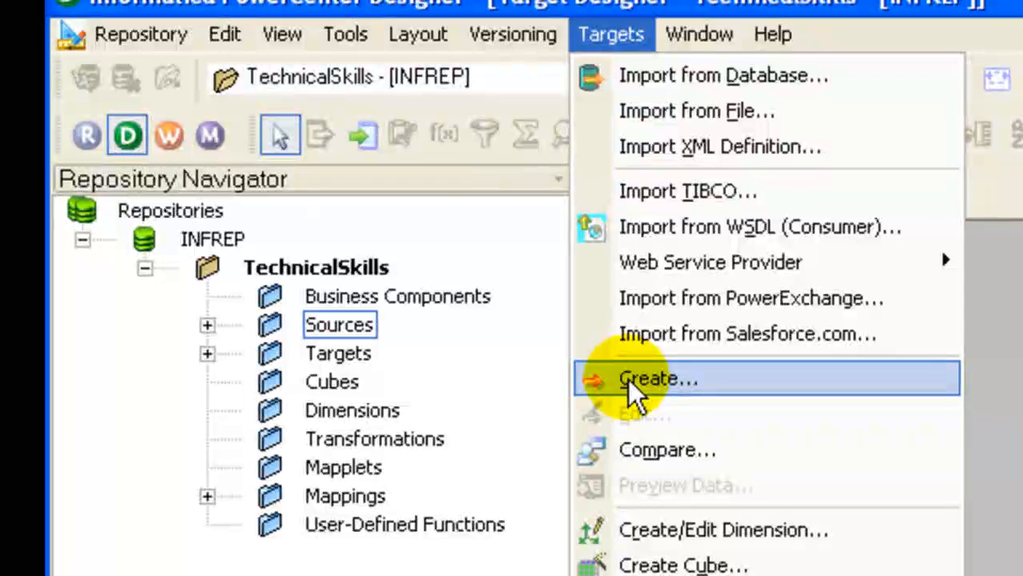
click(658, 378)
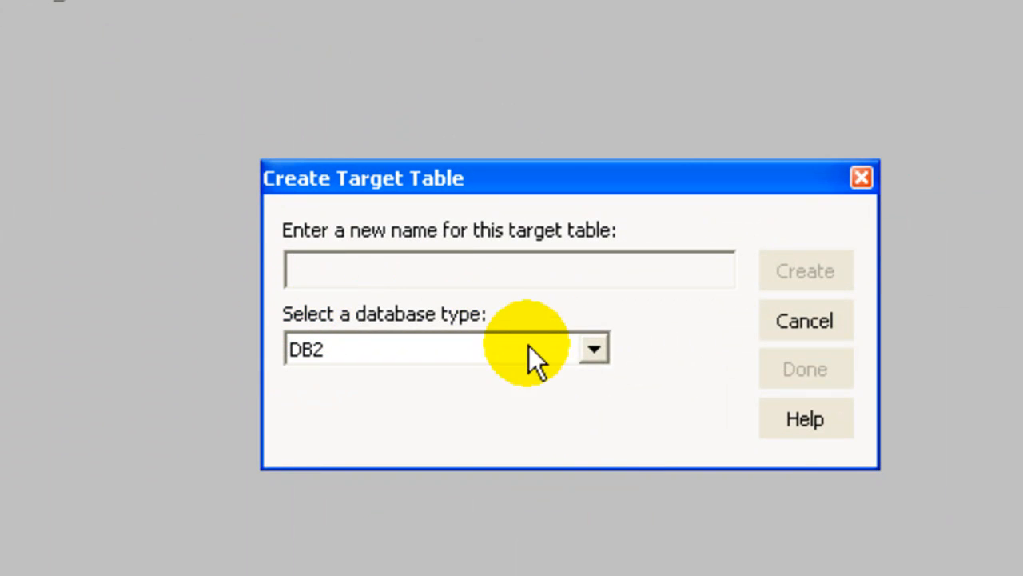
click(593, 348)
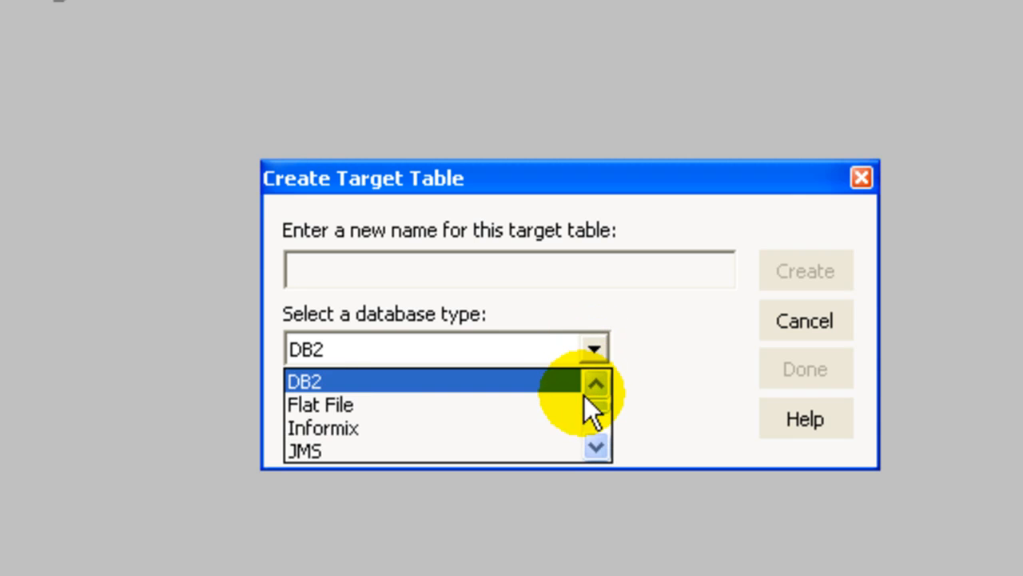
click(319, 404)
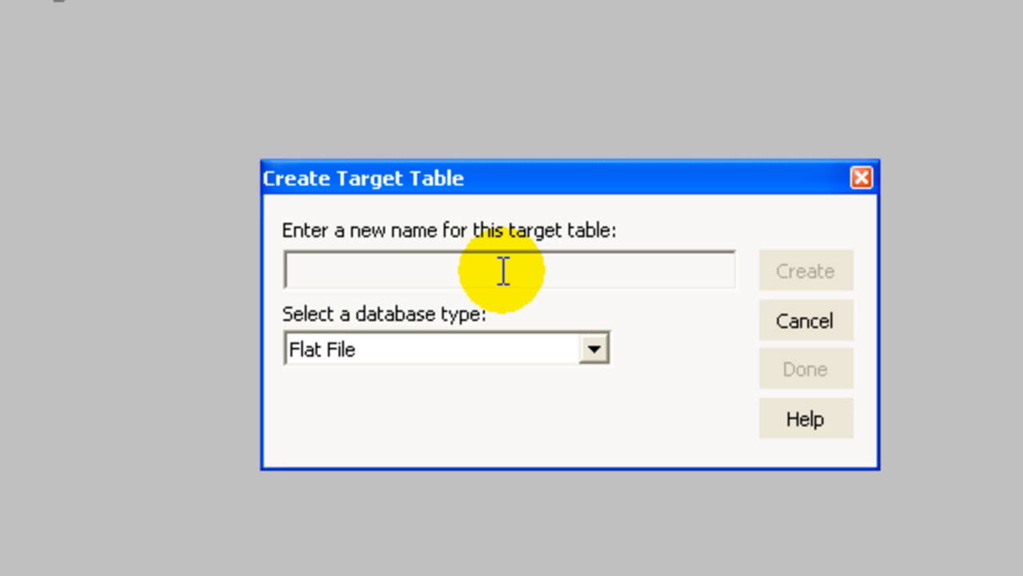
text(DEPARMENT)
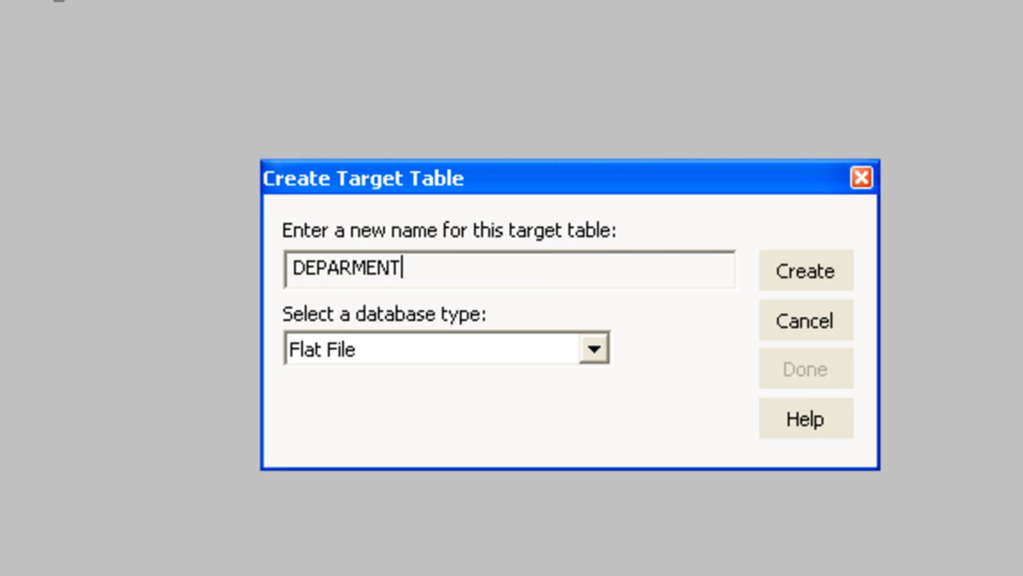
text(S_)
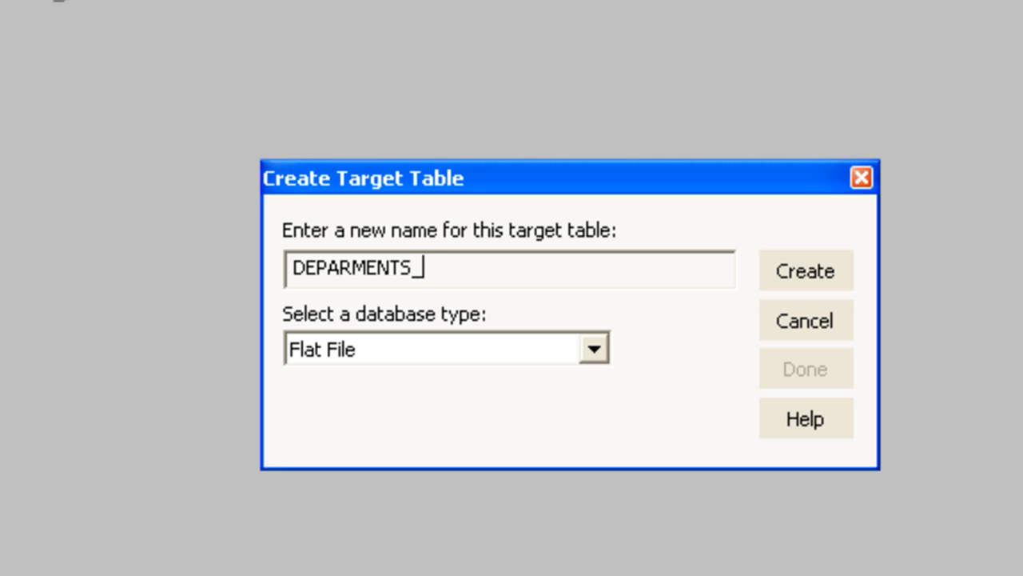
text(FILE)
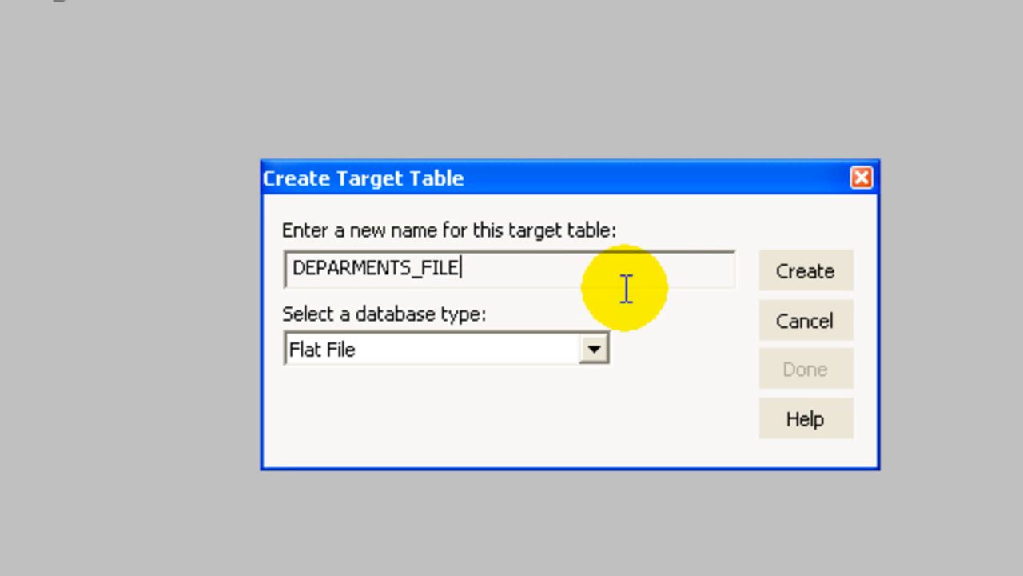
click(805, 270)
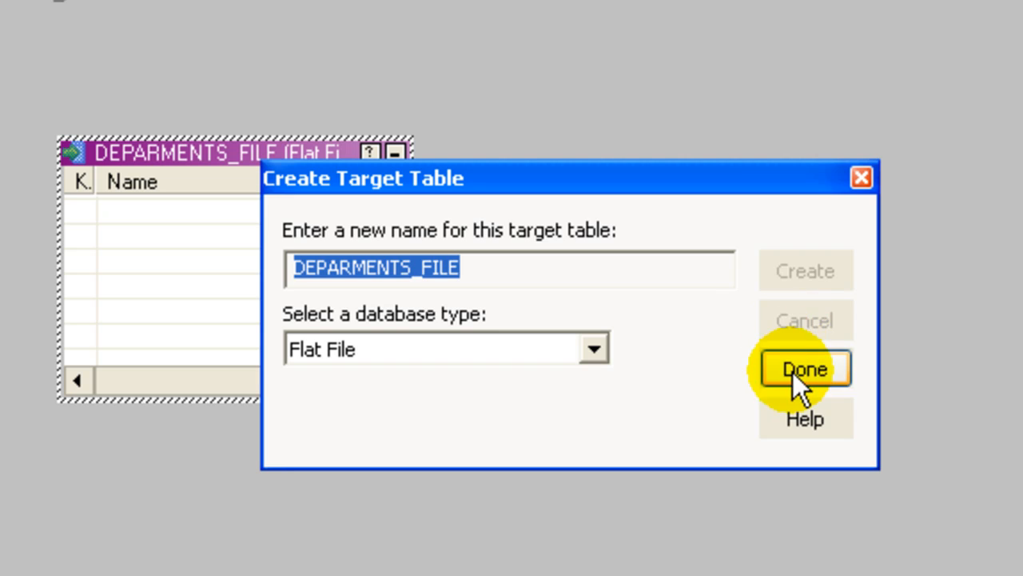
click(804, 369)
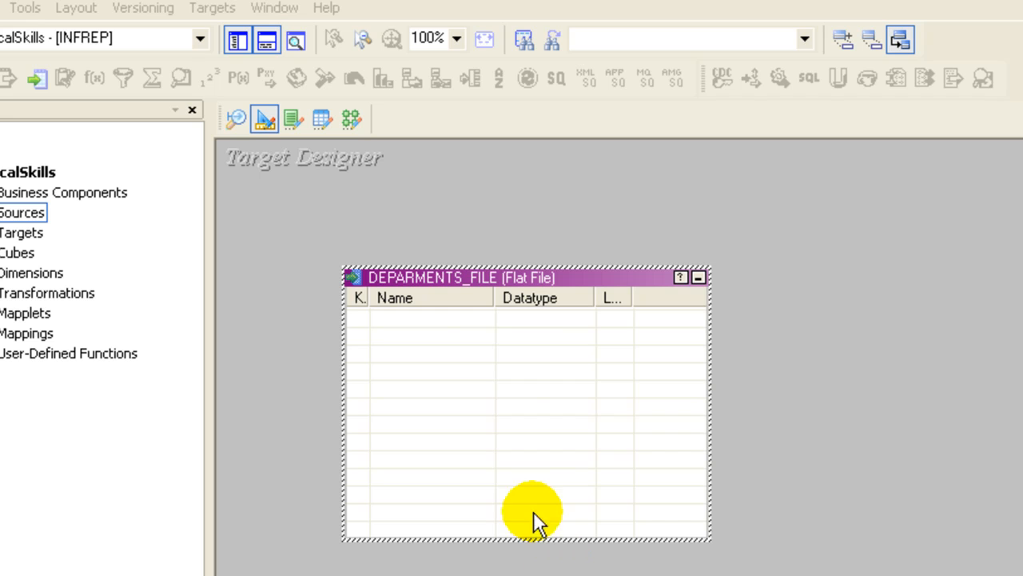
mouse_move(496, 284)
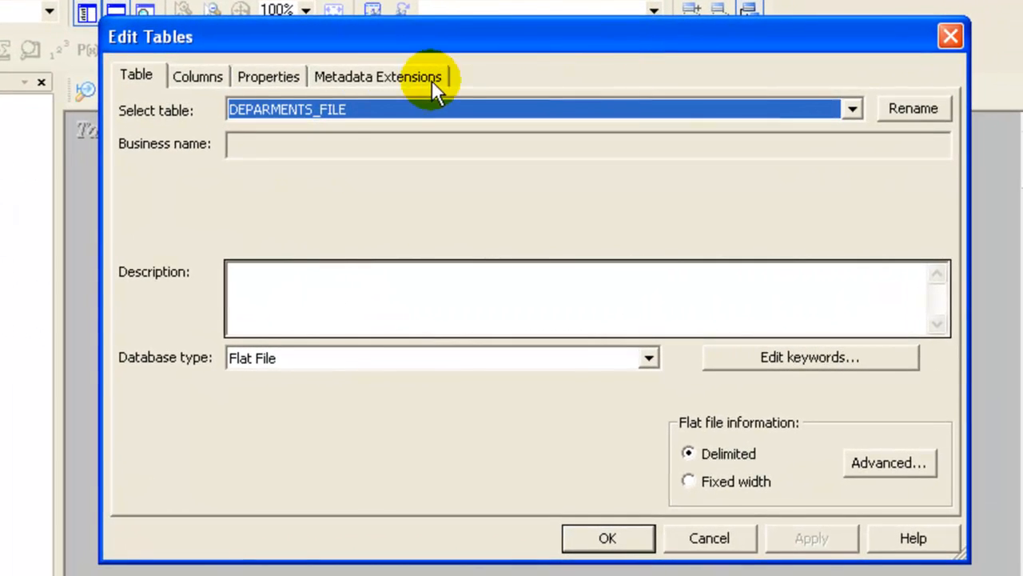
Show the Columns tab of the DEPARMENTS_FILE Edit Tables dialog
click(197, 76)
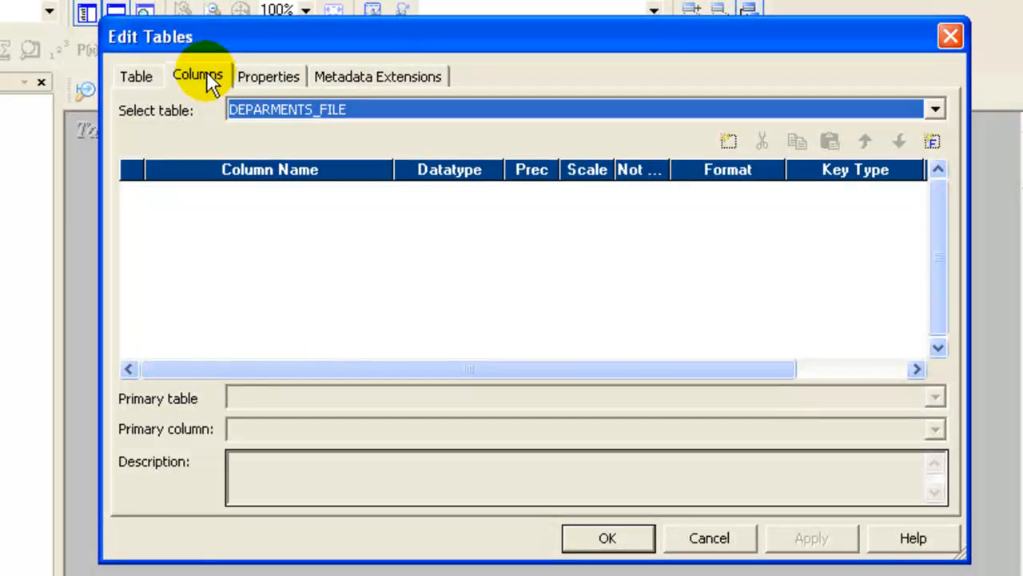
Add DEPARTMENT_ID as a number column and a DEPARTMENT_NAME column to the target
click(727, 141)
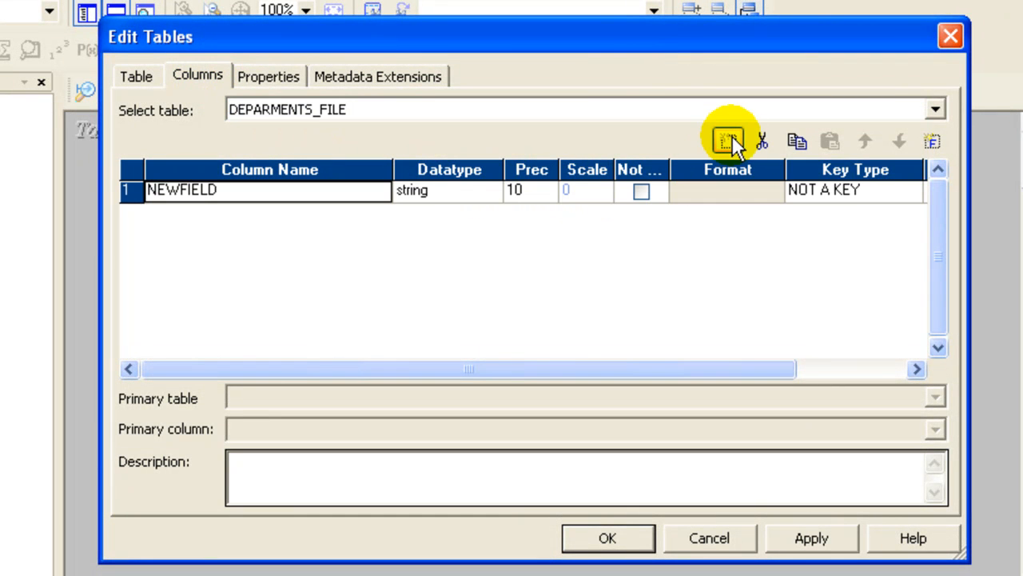
text(DEPARTMENT)
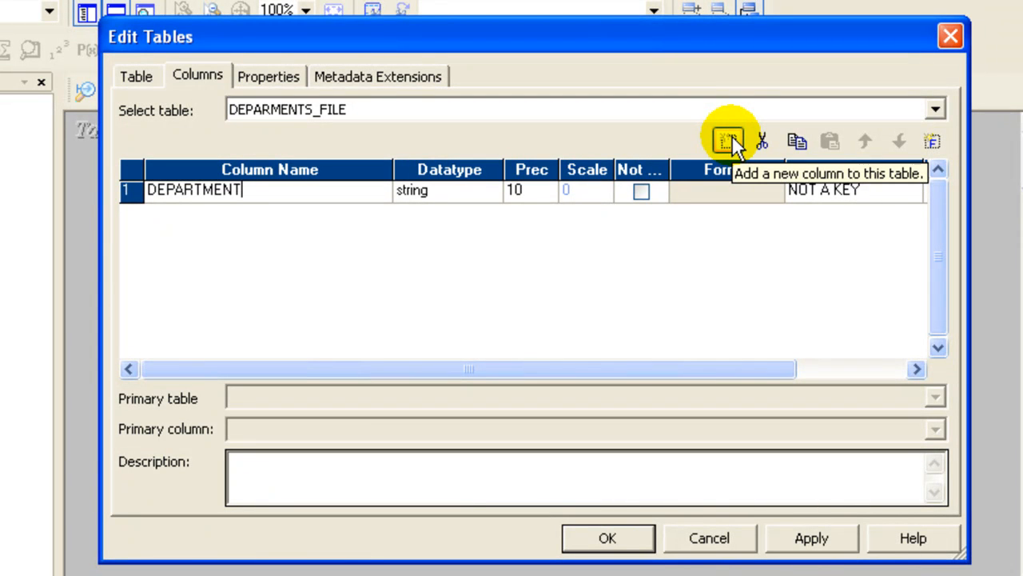
text(_ID)
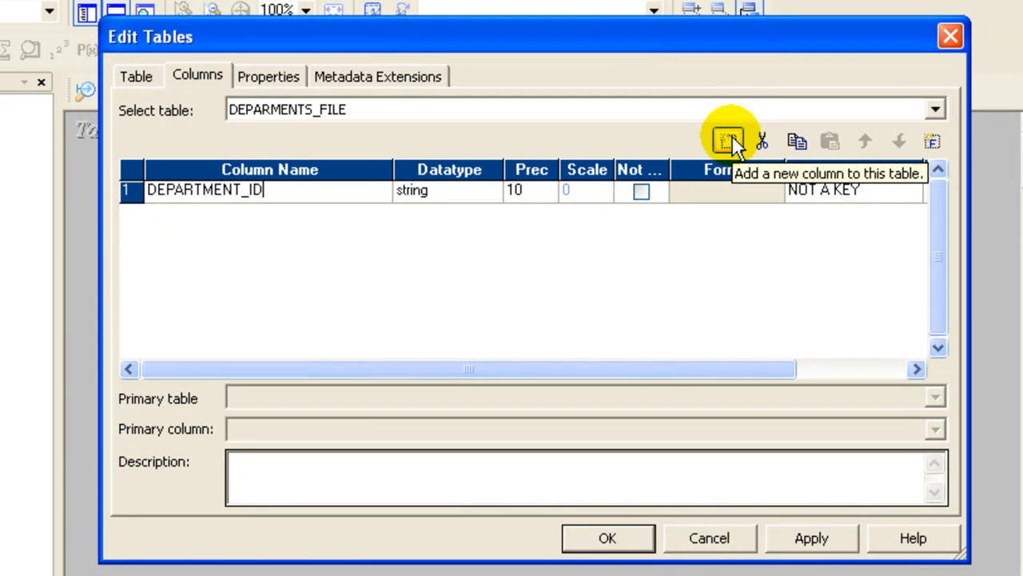
click(489, 191)
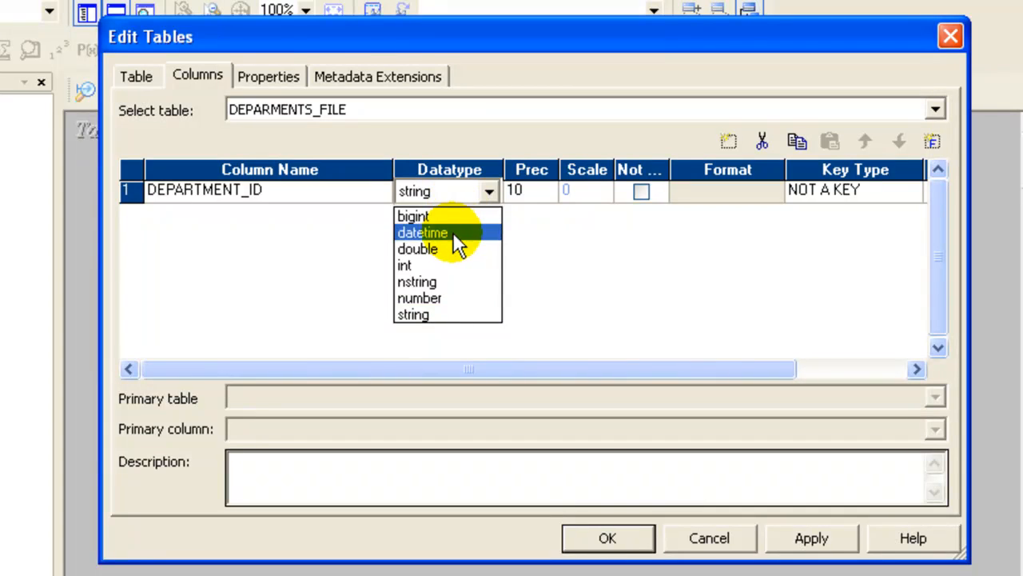
click(419, 298)
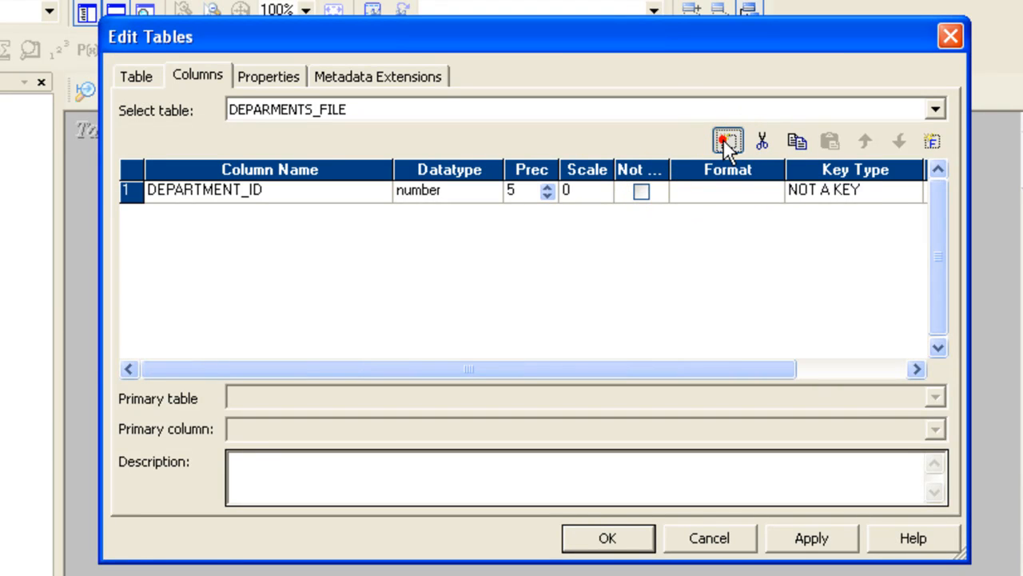
click(727, 141)
text(DEPAR)
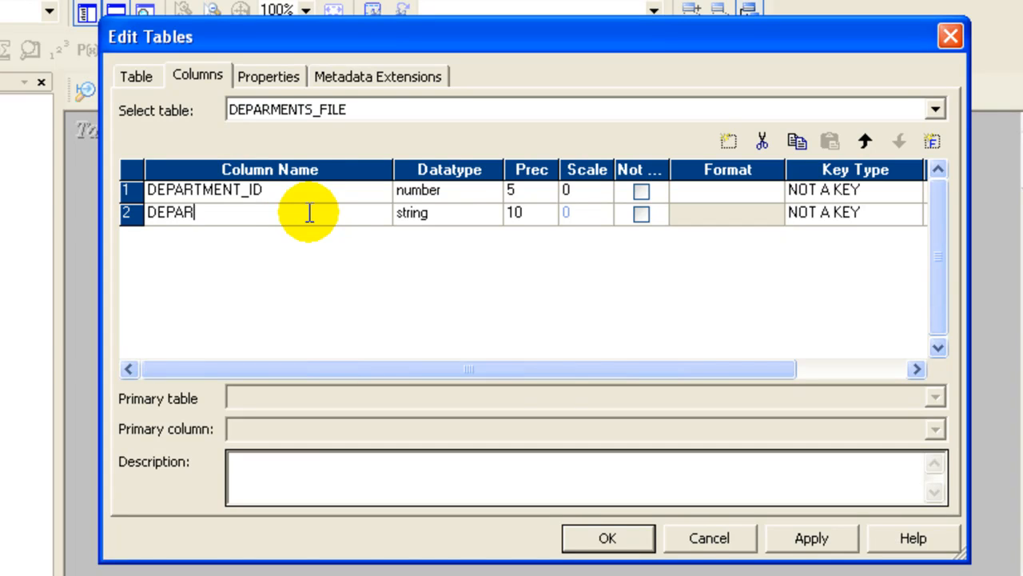
text(TMENT_NAM)
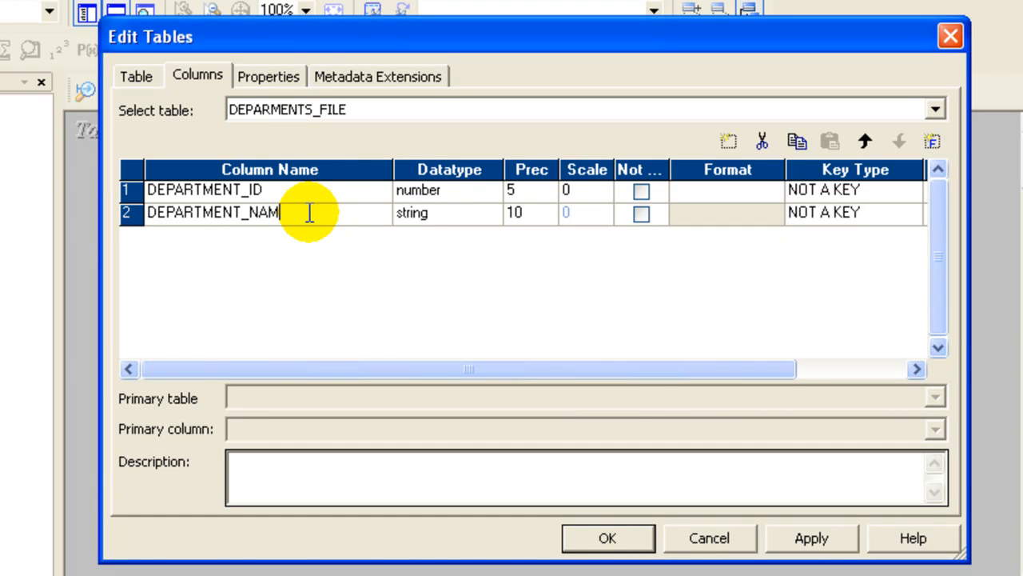
click(528, 213)
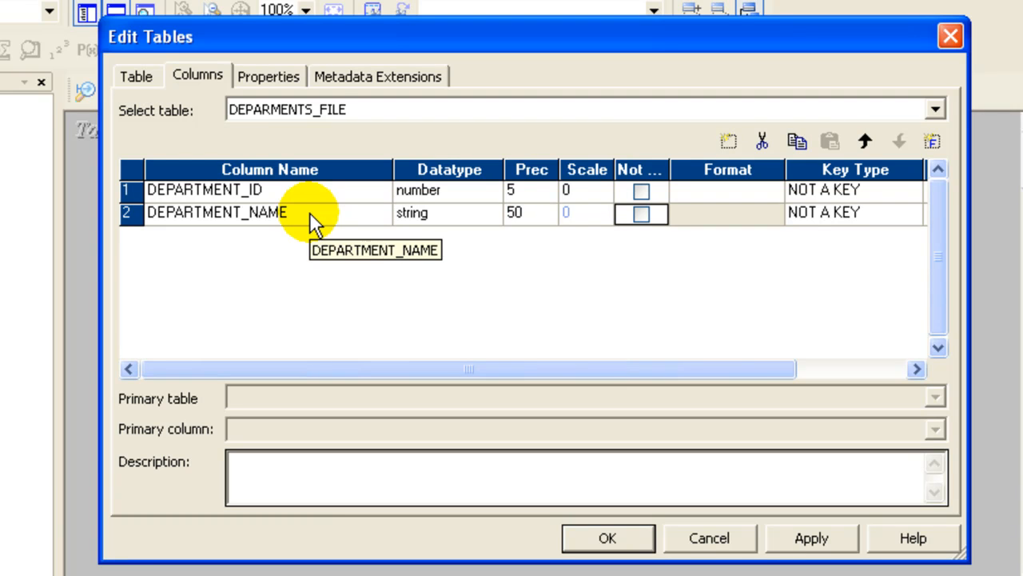
Add MANAGER_ID and LOCATION_ID as number columns with precision 5 and apply
click(727, 141)
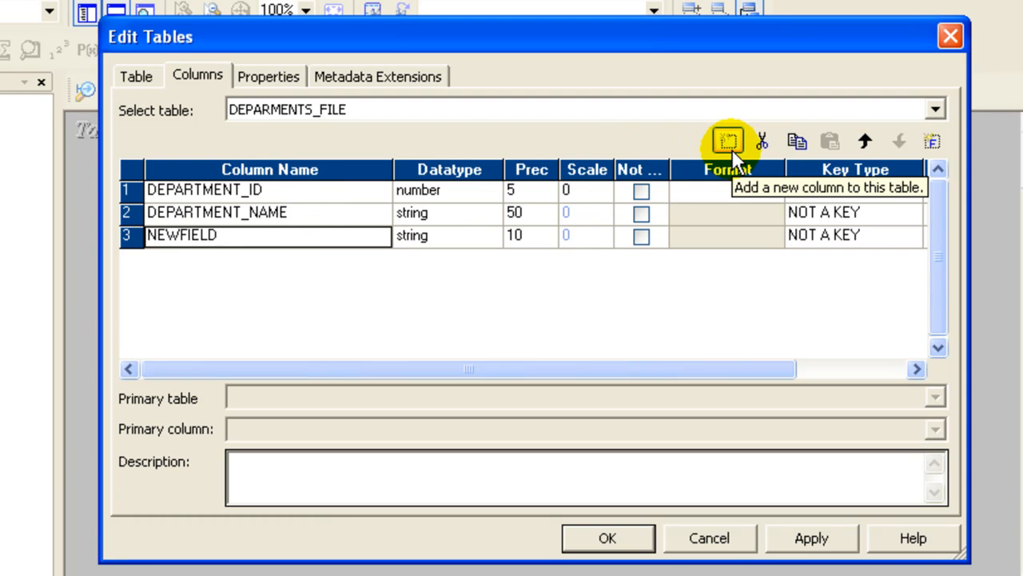
text(MA)
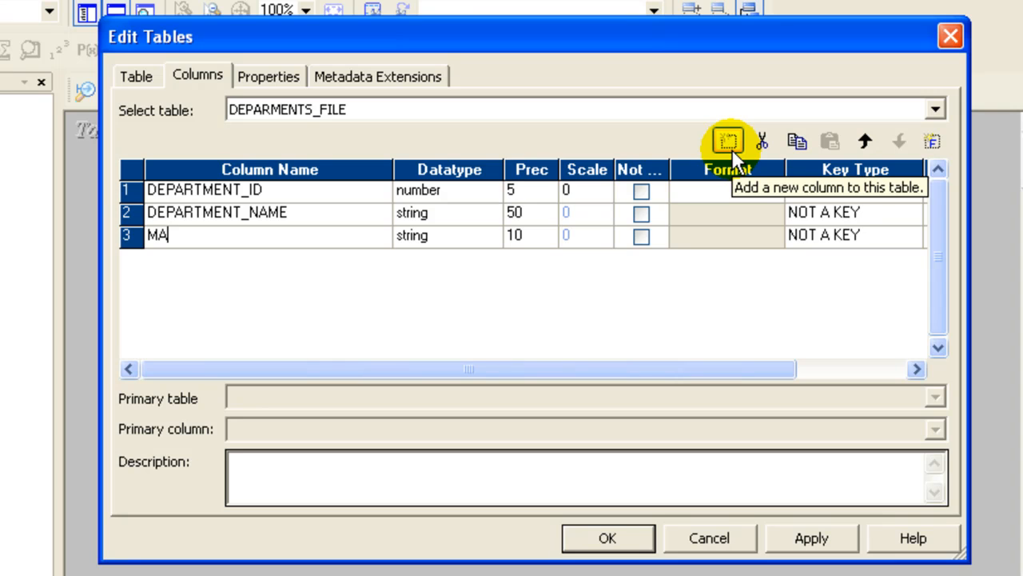
text(NAGER_ID)
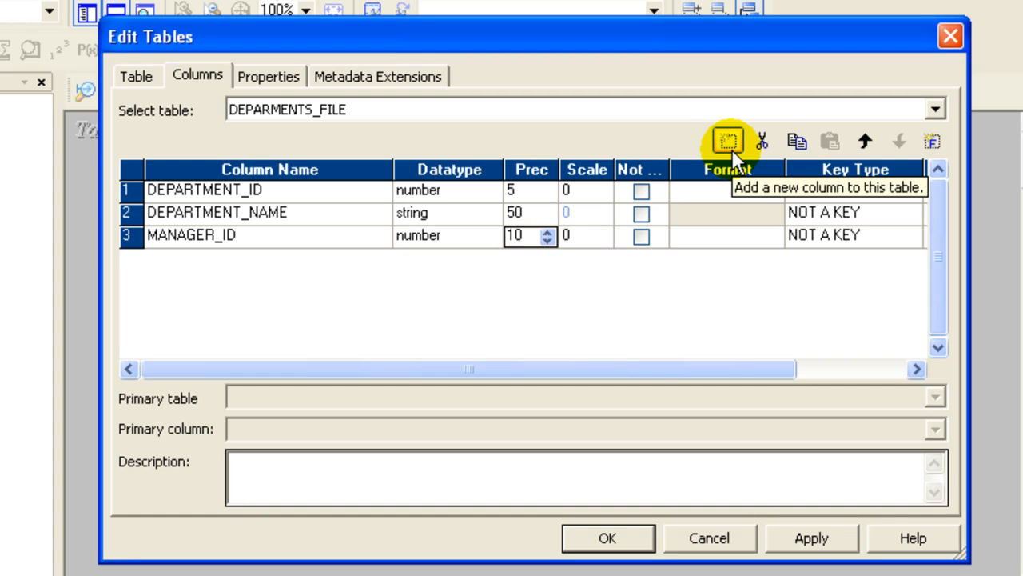
click(548, 239)
text(LOCAT)
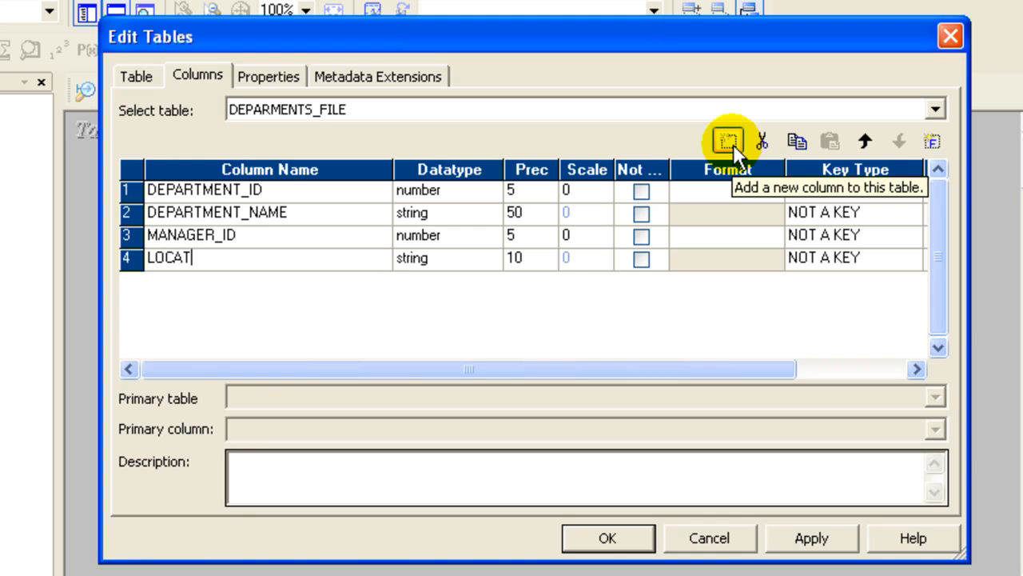
text(ION_)
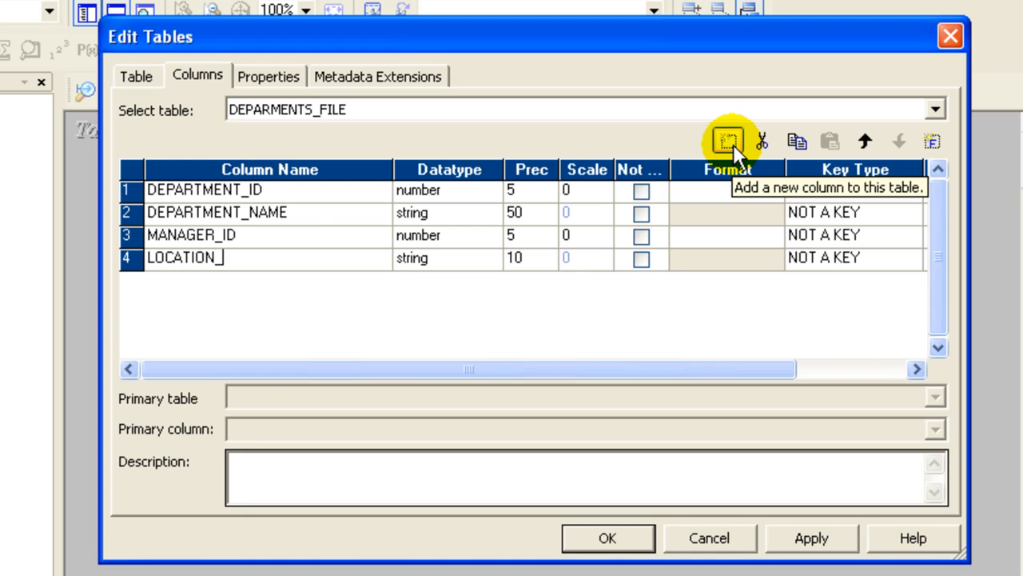
text(ID)
click(449, 257)
text(n)
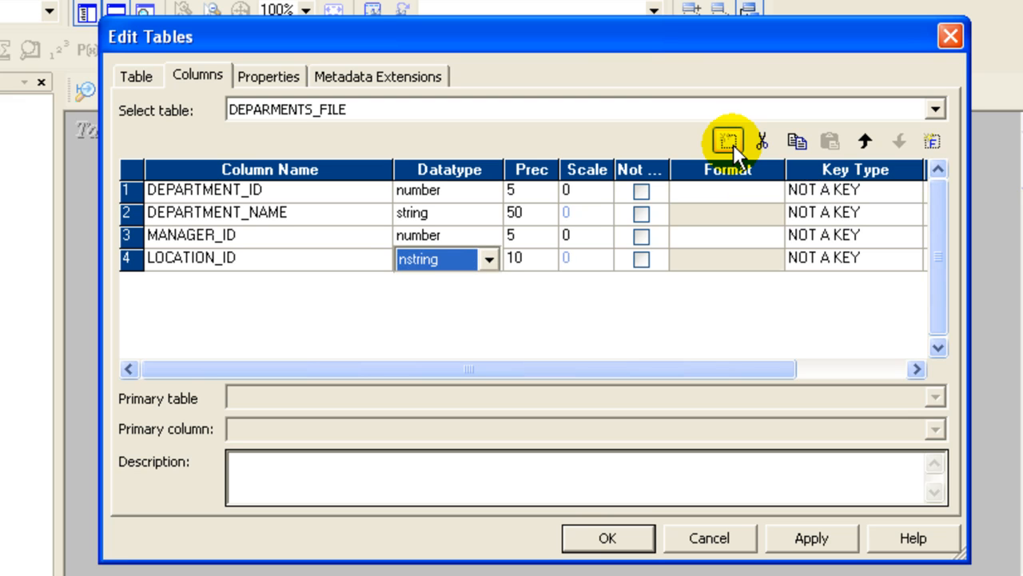
mouse_move(599, 207)
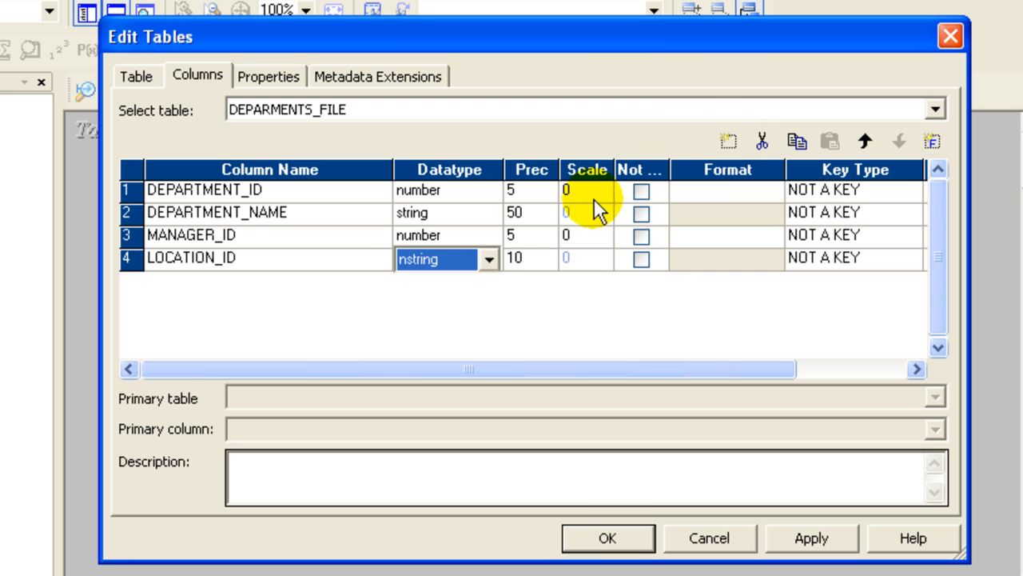
click(488, 258)
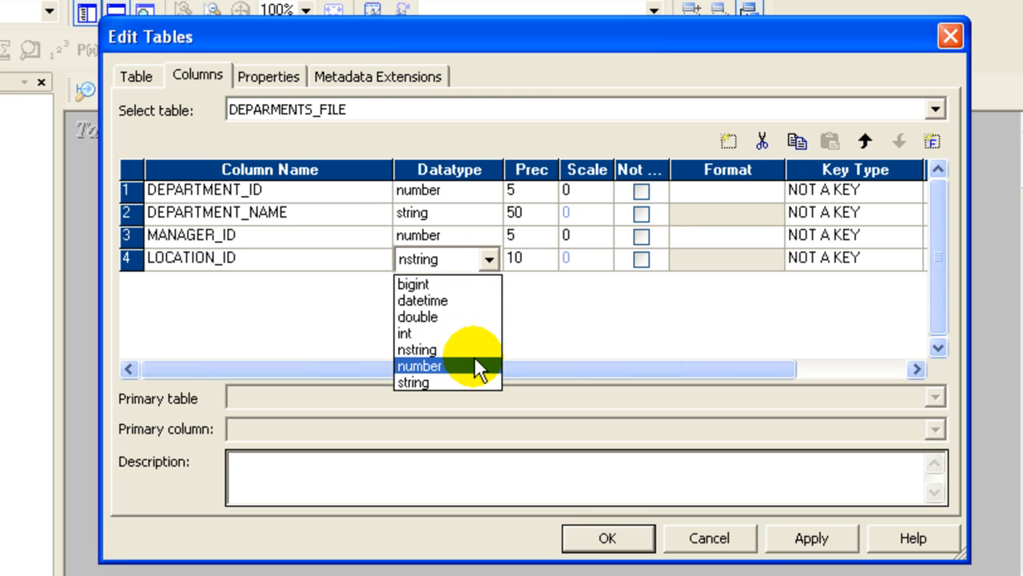
click(418, 365)
text(5)
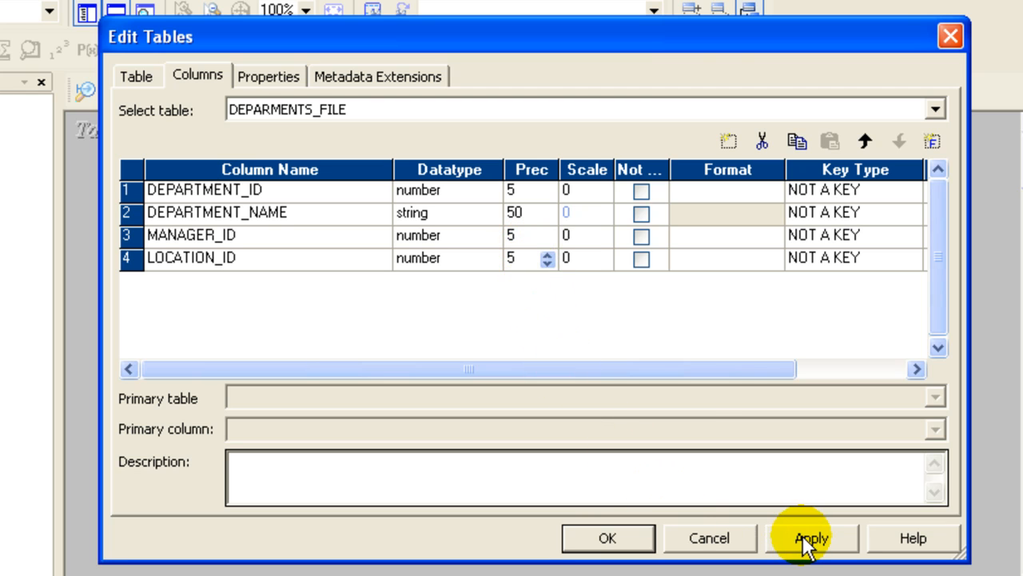
click(811, 537)
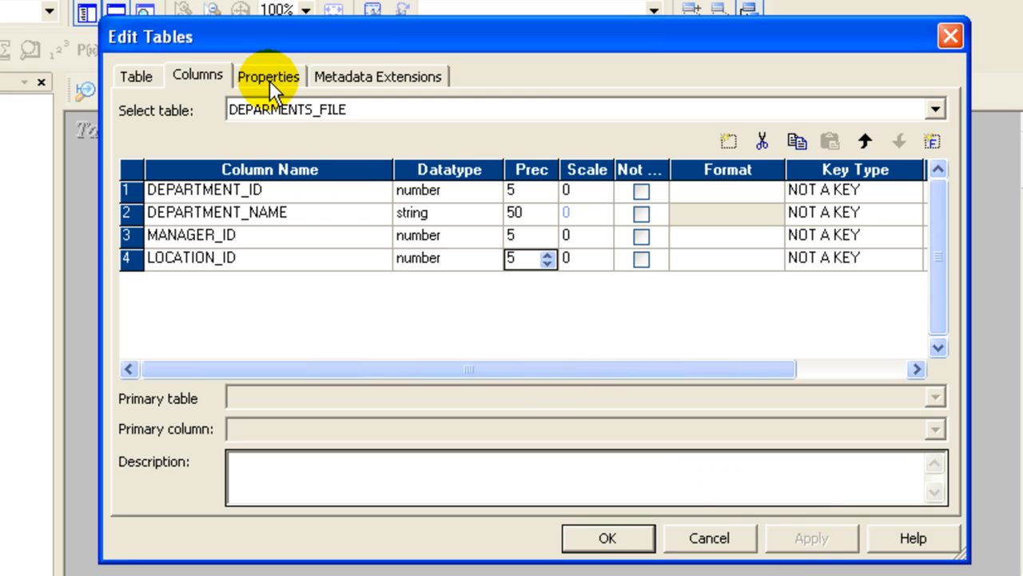
Show the DEPARMENTS_FILE Properties tab with datetime format and separator settings
click(268, 76)
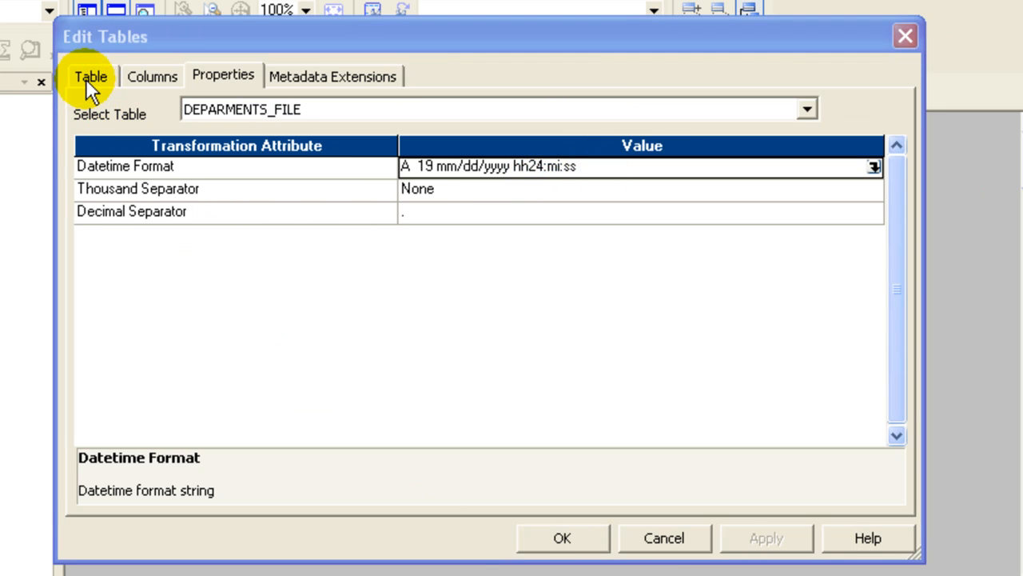
Show DEPARMENTS_FILE's Table settings to confirm it is a Flat File target in delimited format
click(90, 76)
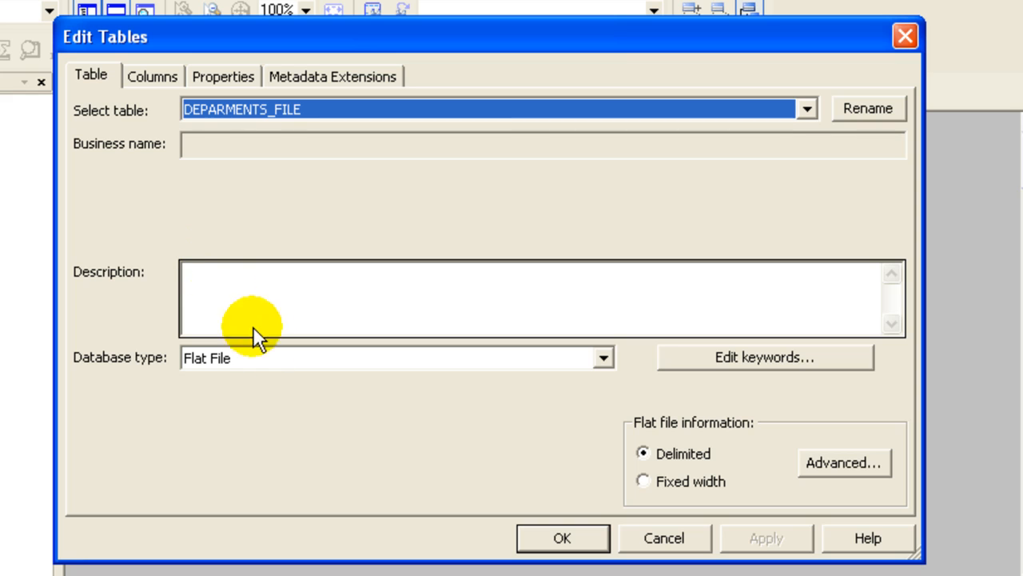
mouse_move(588, 421)
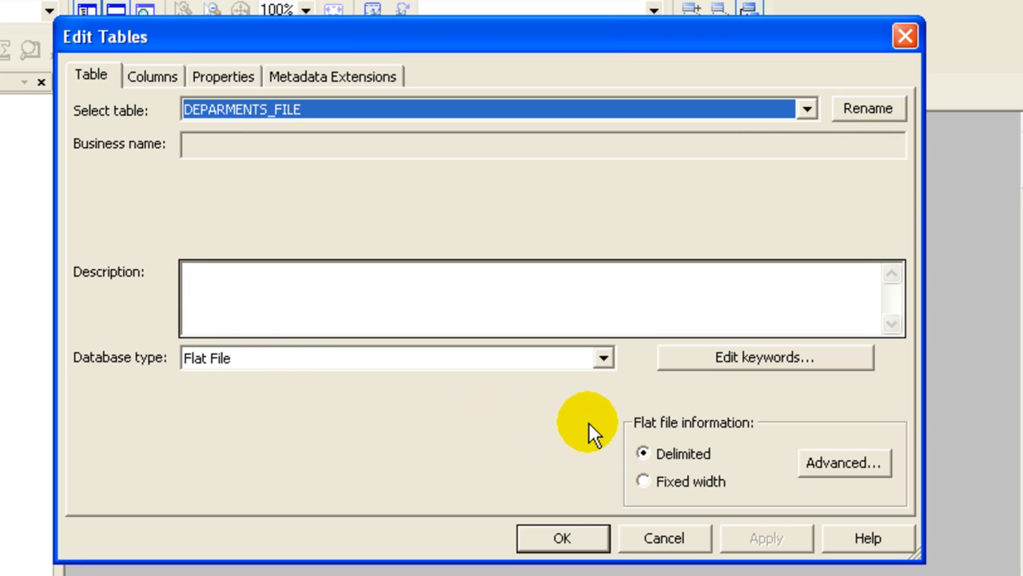
mouse_move(744, 439)
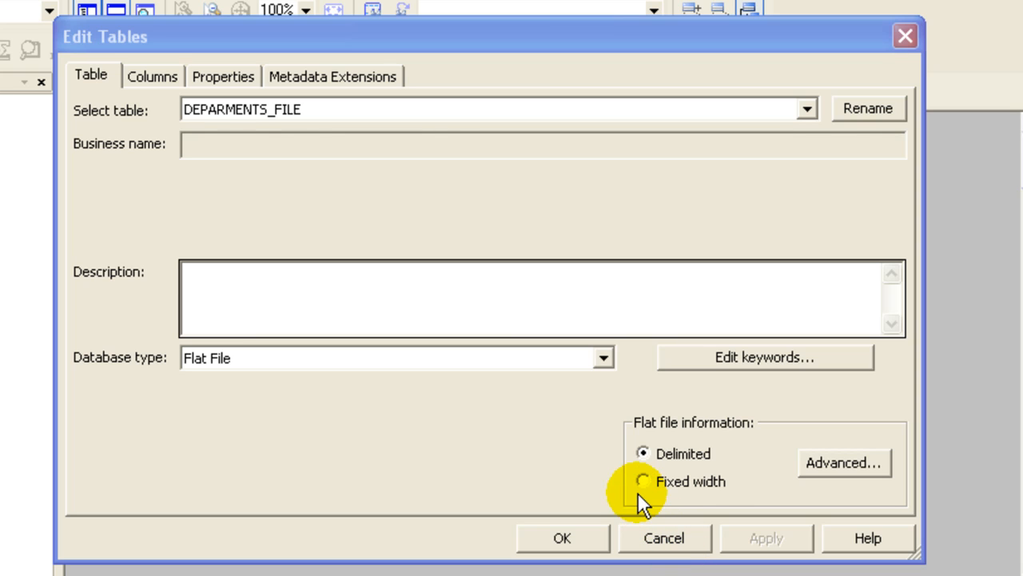
mouse_move(723, 499)
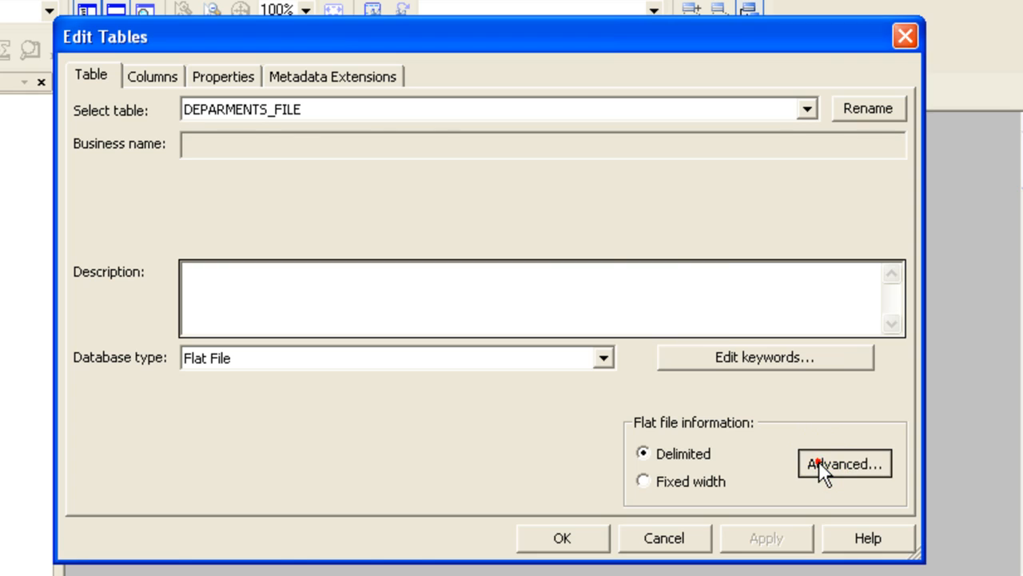
In the delimited flat-file options, set the column delimiter to a comma after trying a tilde
click(843, 463)
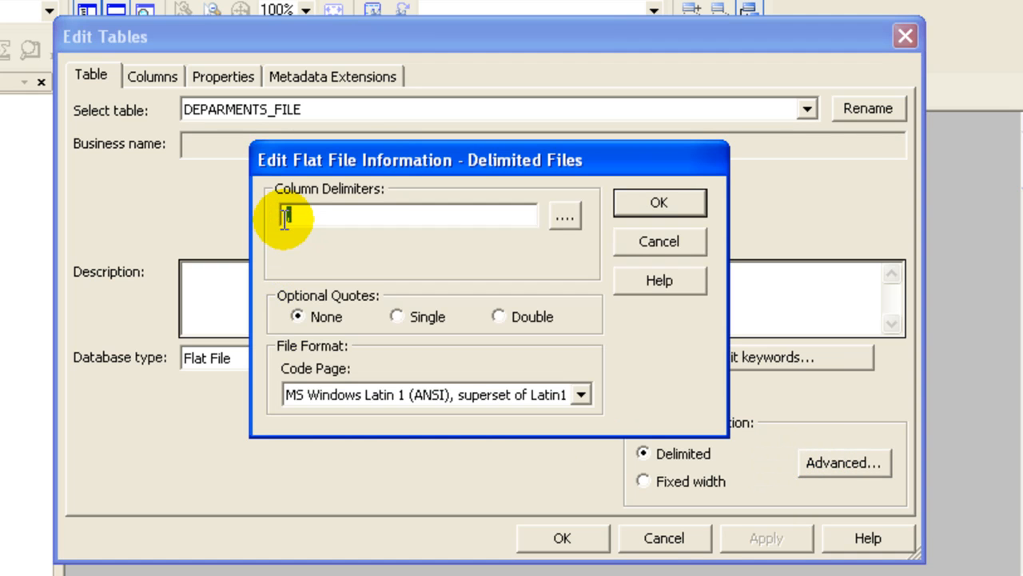
text(,)
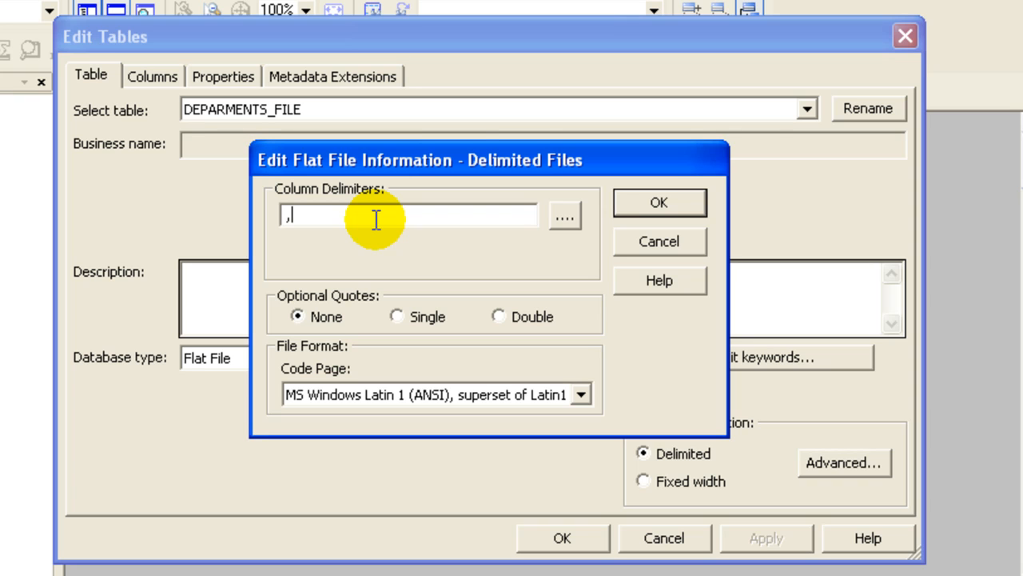
key(Backspace)
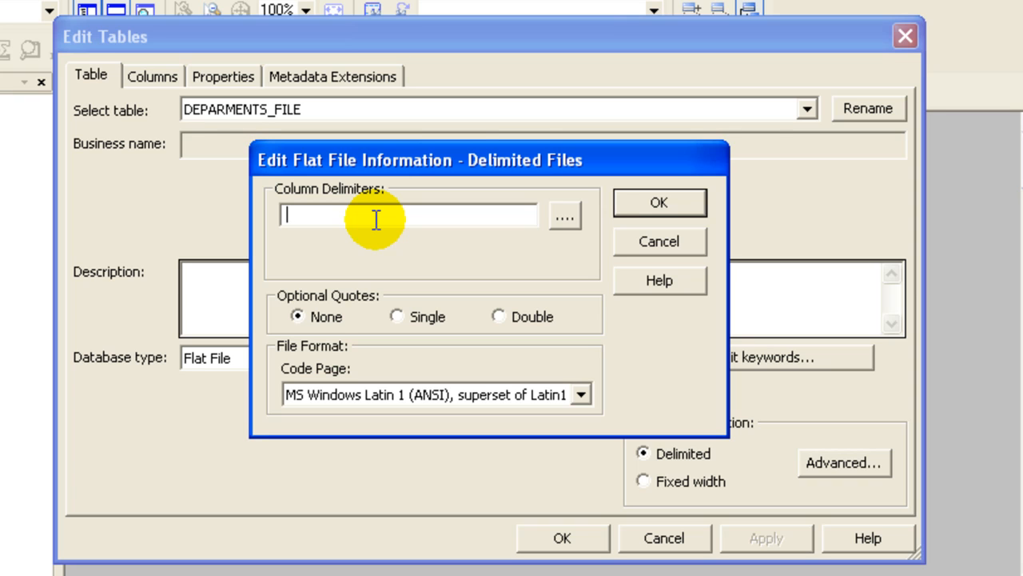
text(~)
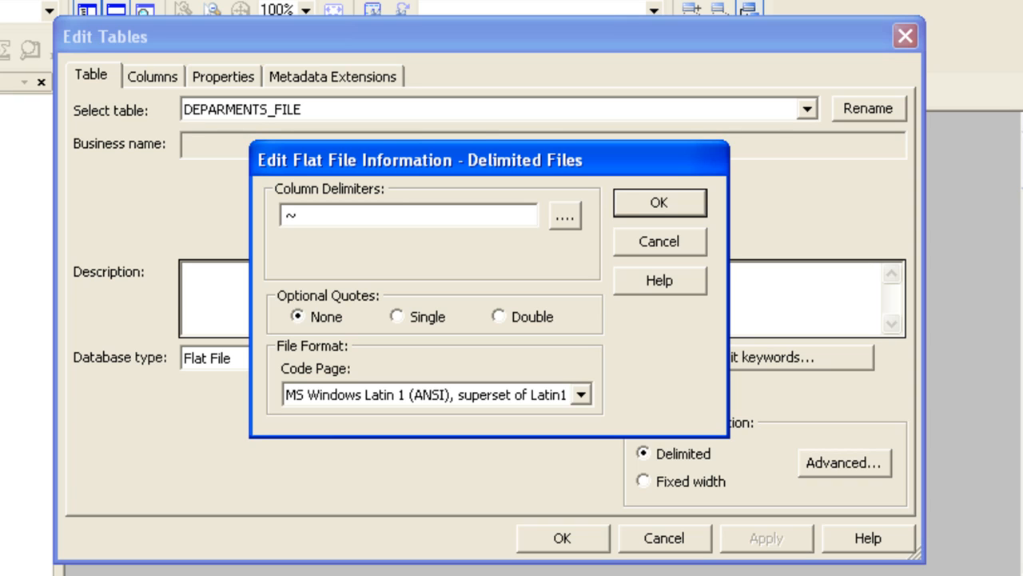
click(408, 214)
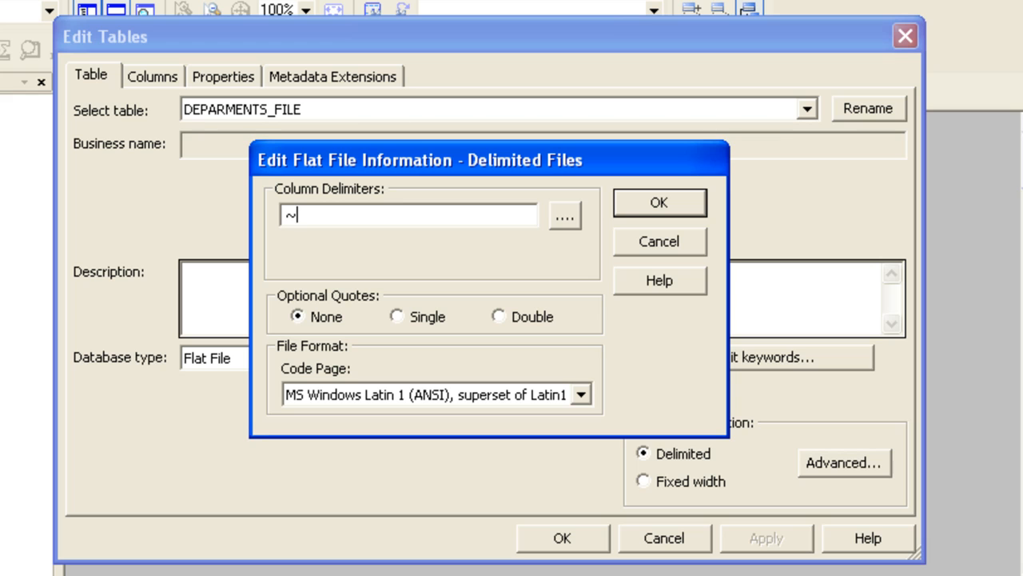
key(Backspace)
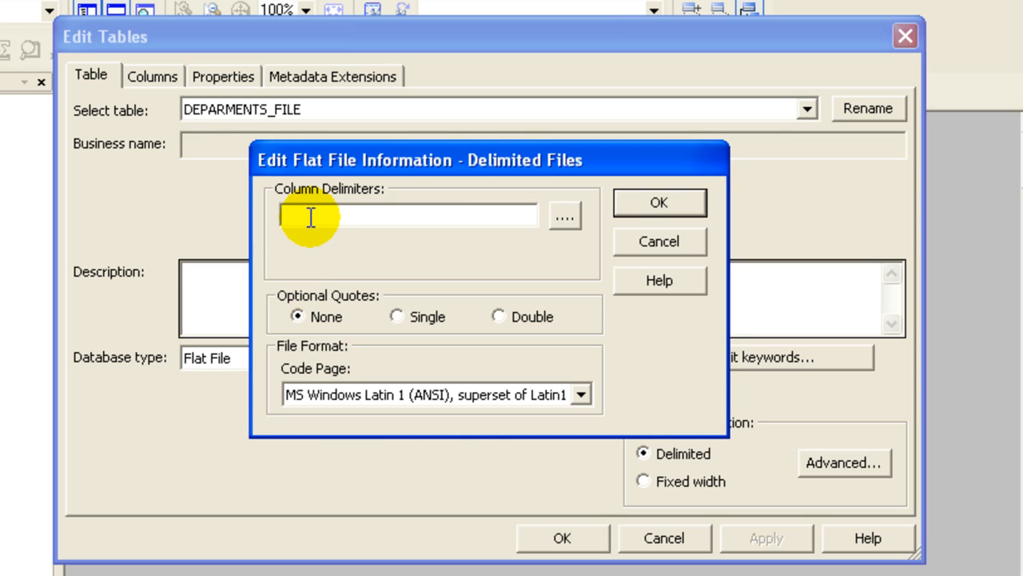
text(,)
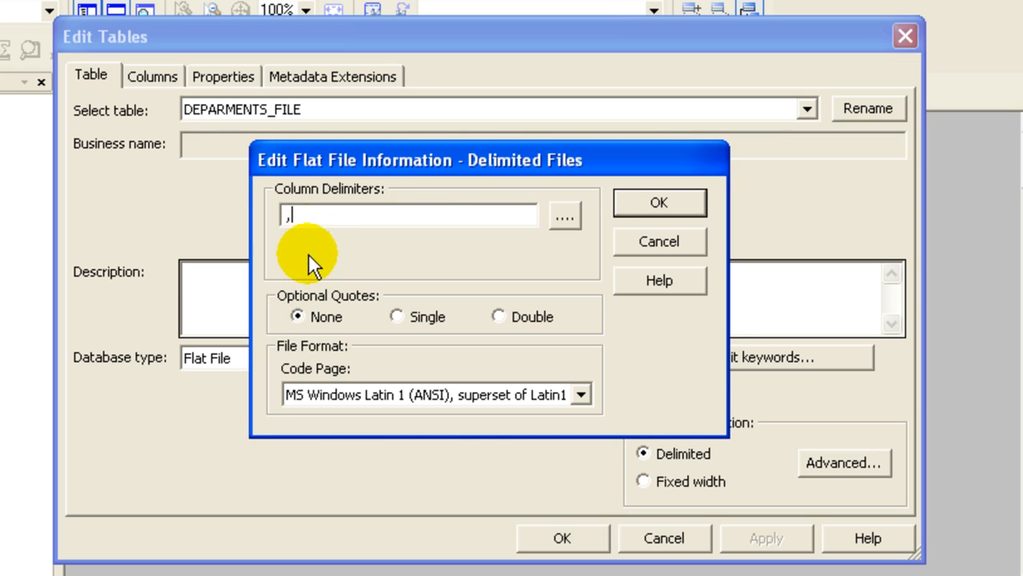
mouse_move(336, 319)
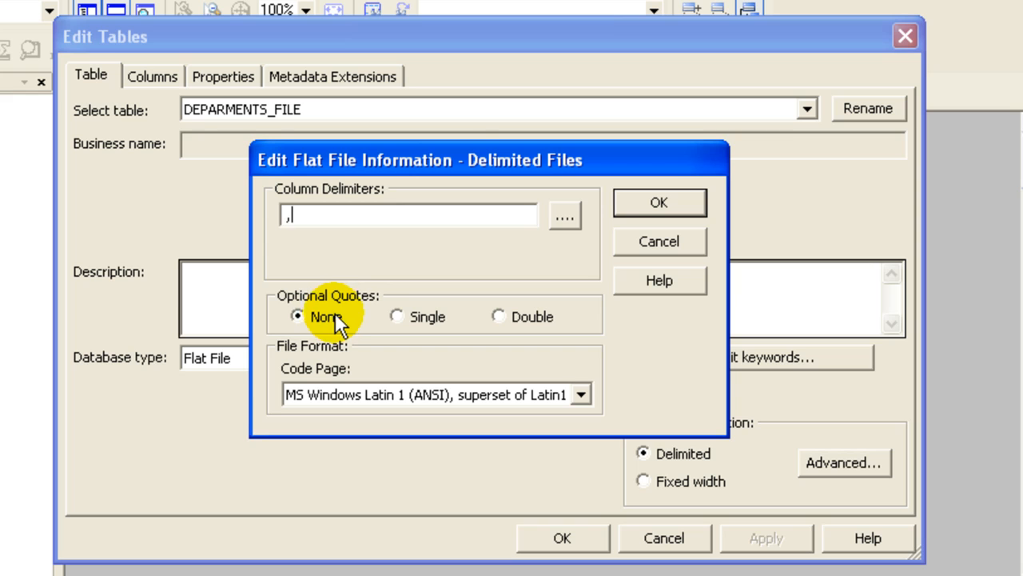
mouse_move(388, 324)
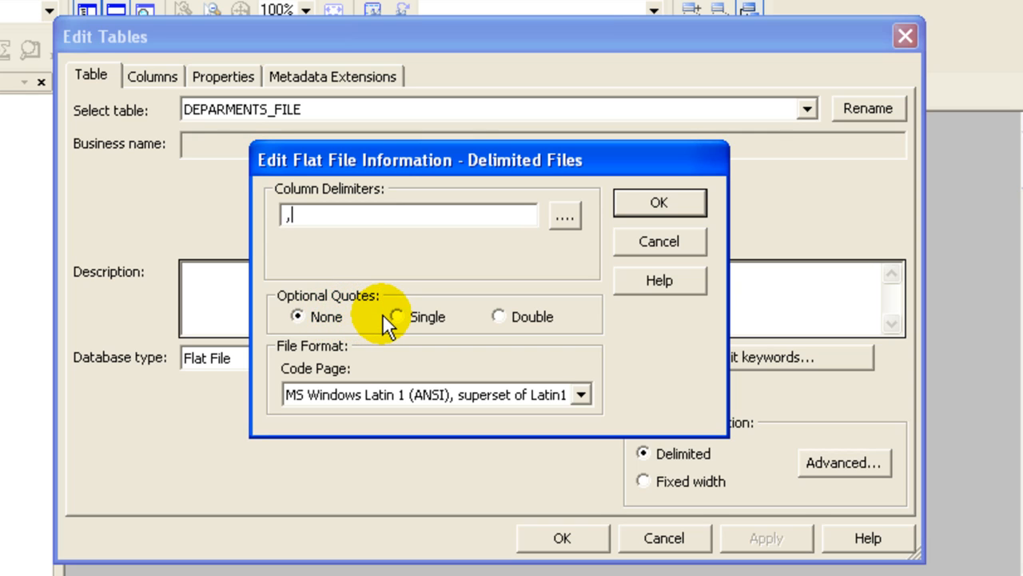
Use double quotes as the optional quoting and confirm the delimited options
click(398, 317)
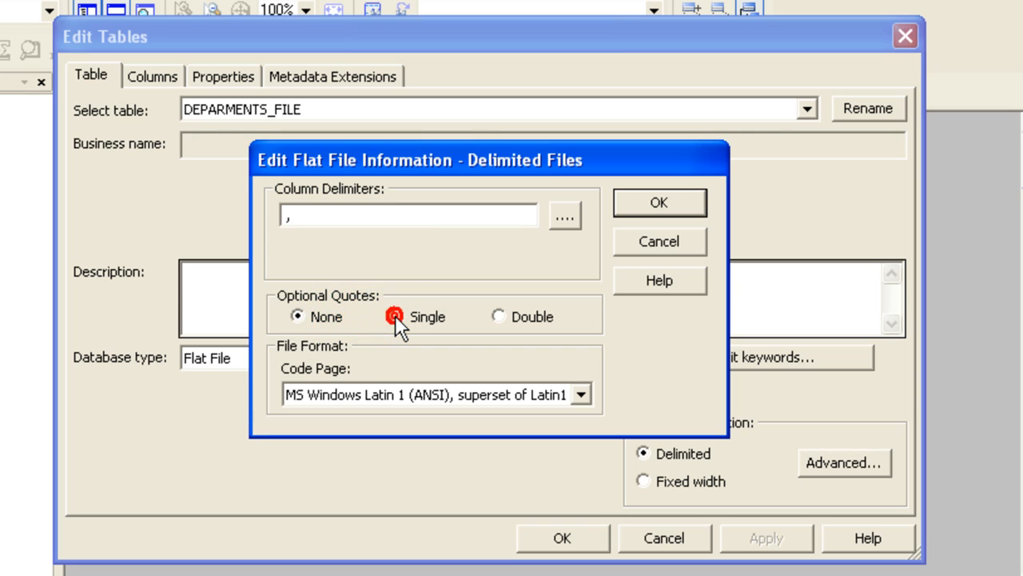
click(397, 317)
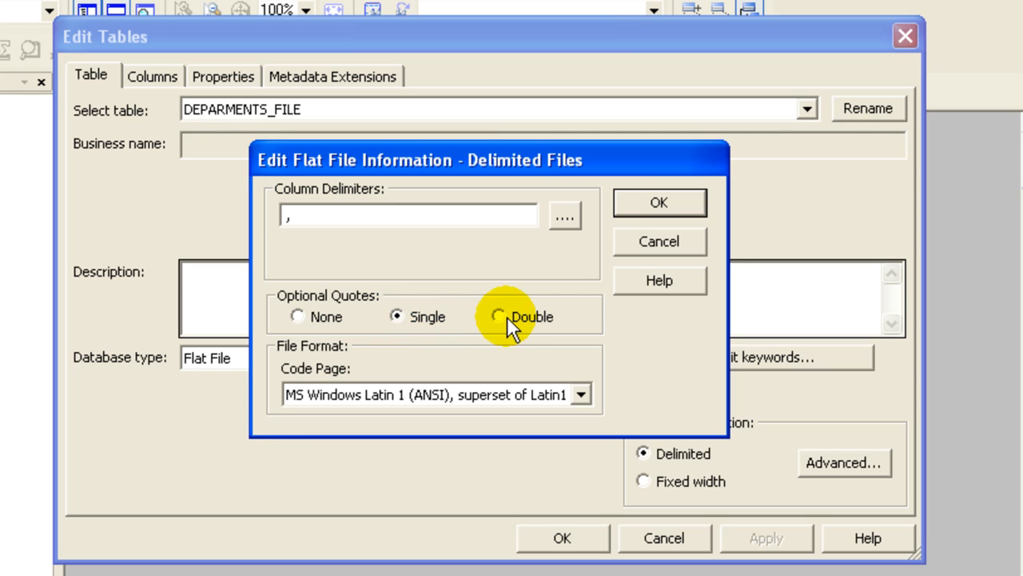
click(499, 316)
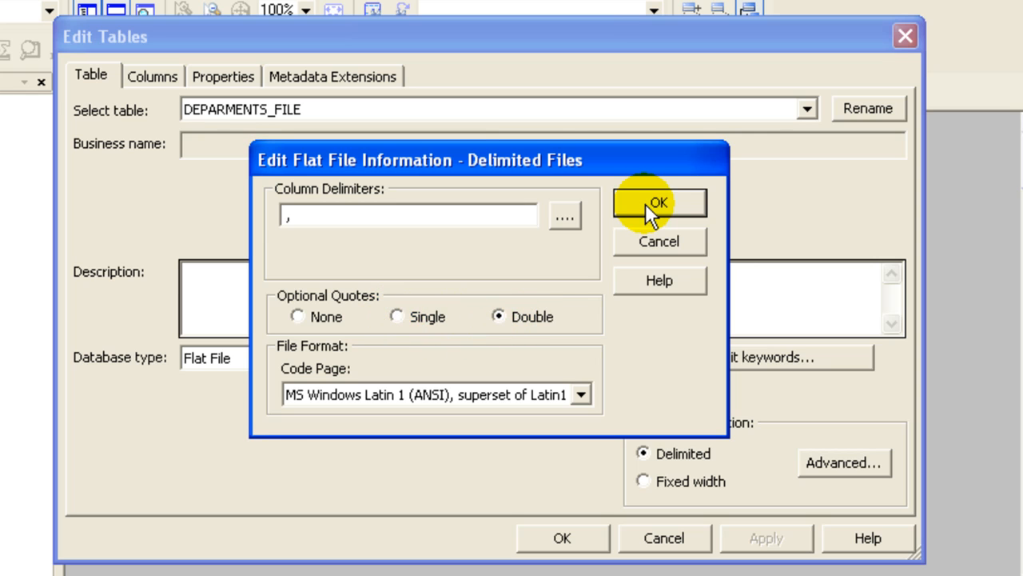
click(659, 202)
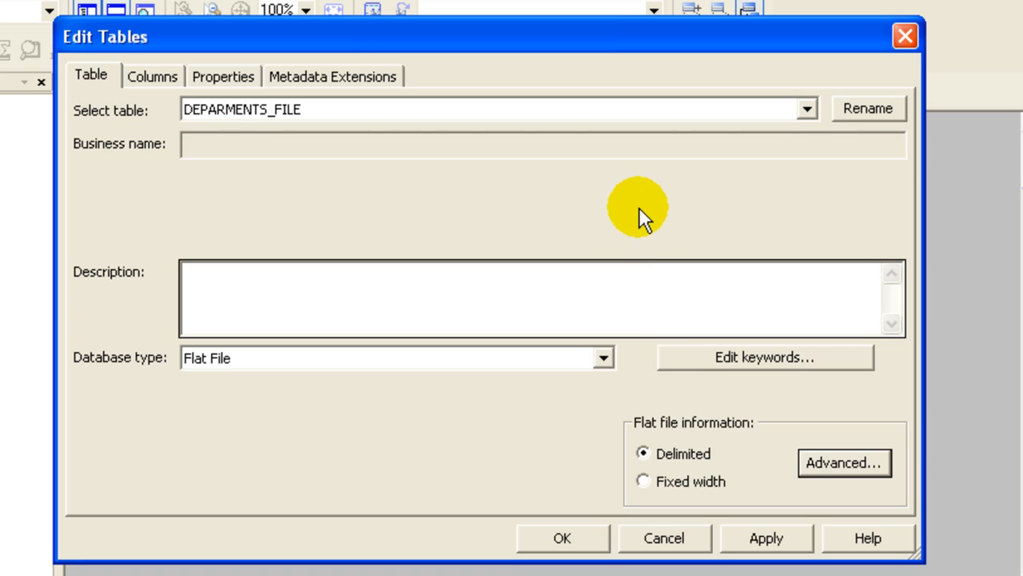
Apply and accept the DEPARMENTS_FILE edits, close the table editor, and browse the Targets menu
click(765, 537)
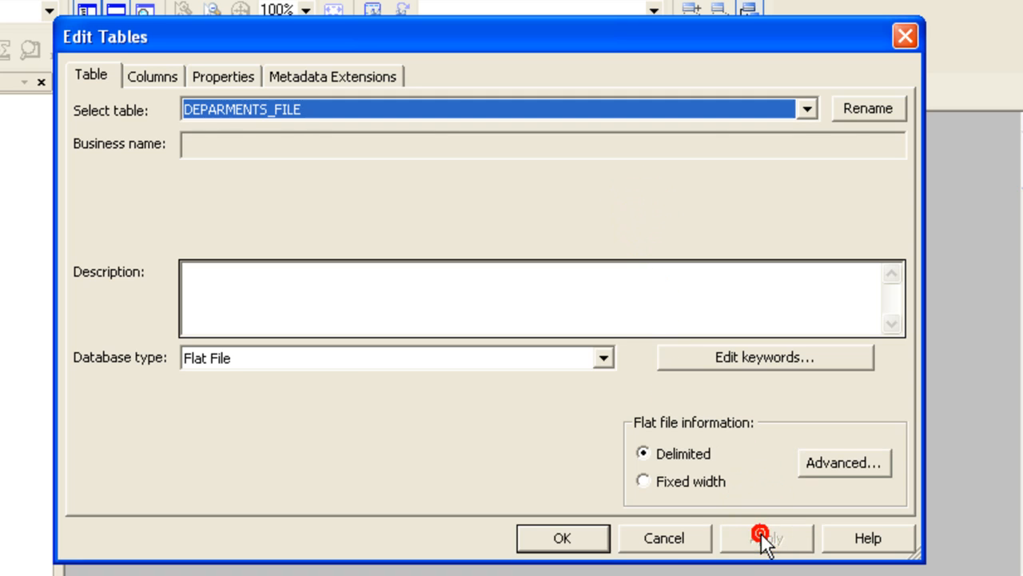
click(765, 538)
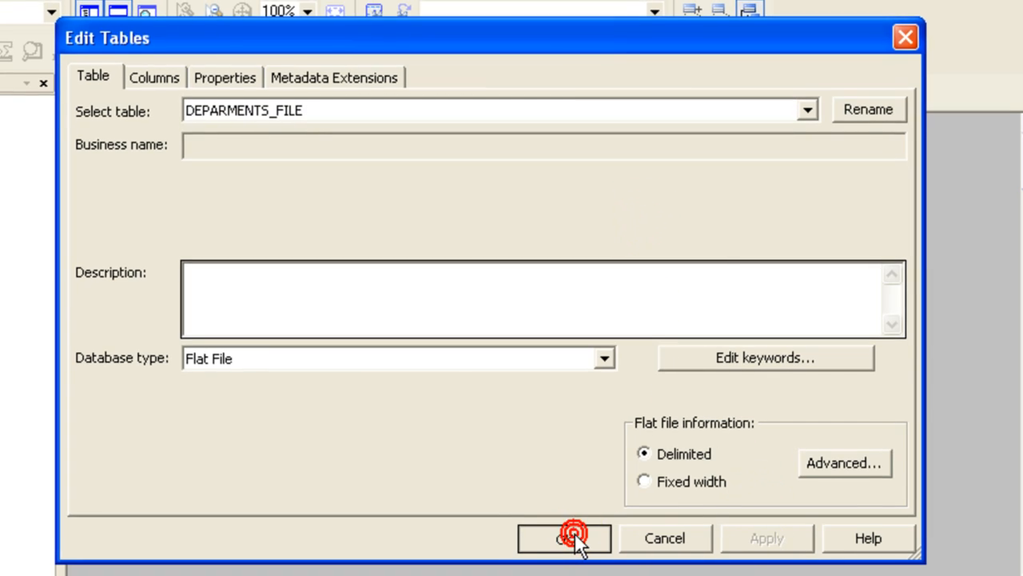
click(563, 537)
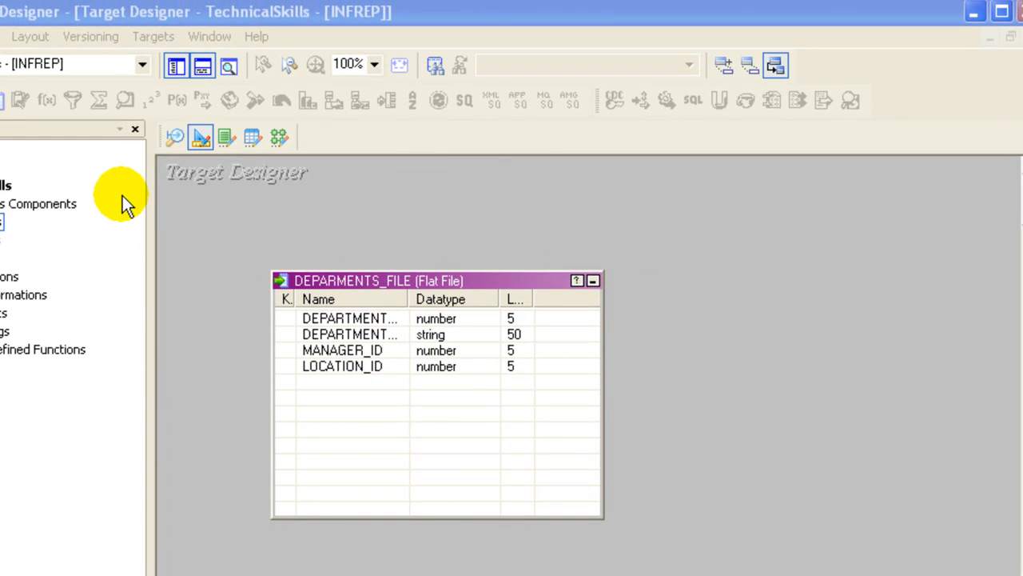
click(153, 36)
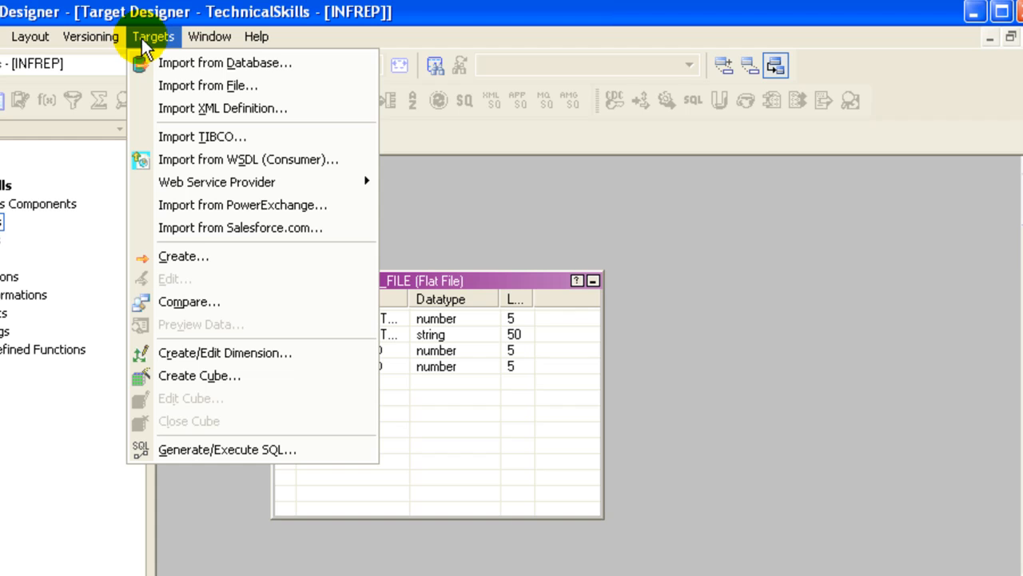
mouse_move(256, 302)
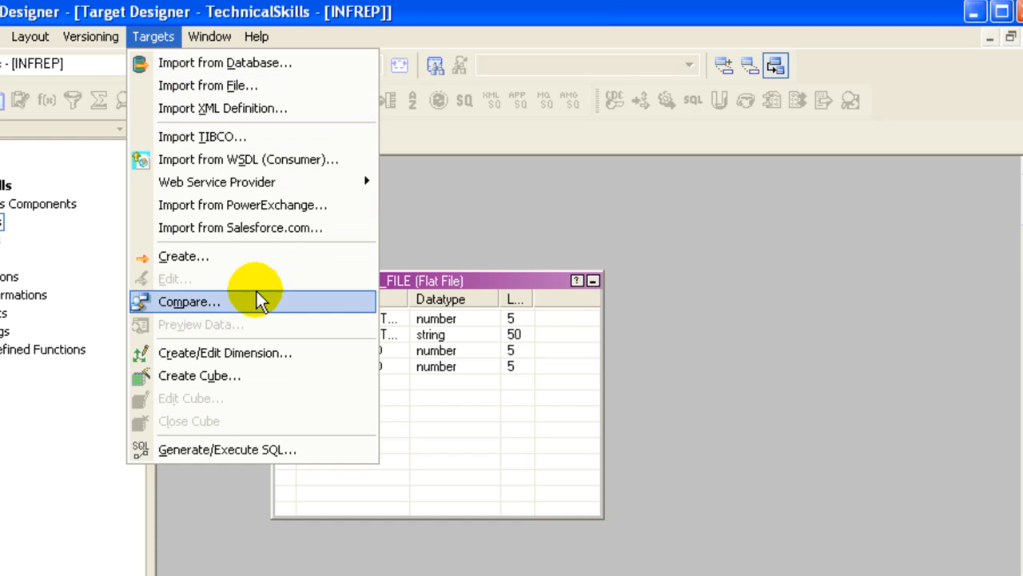
mouse_move(252, 436)
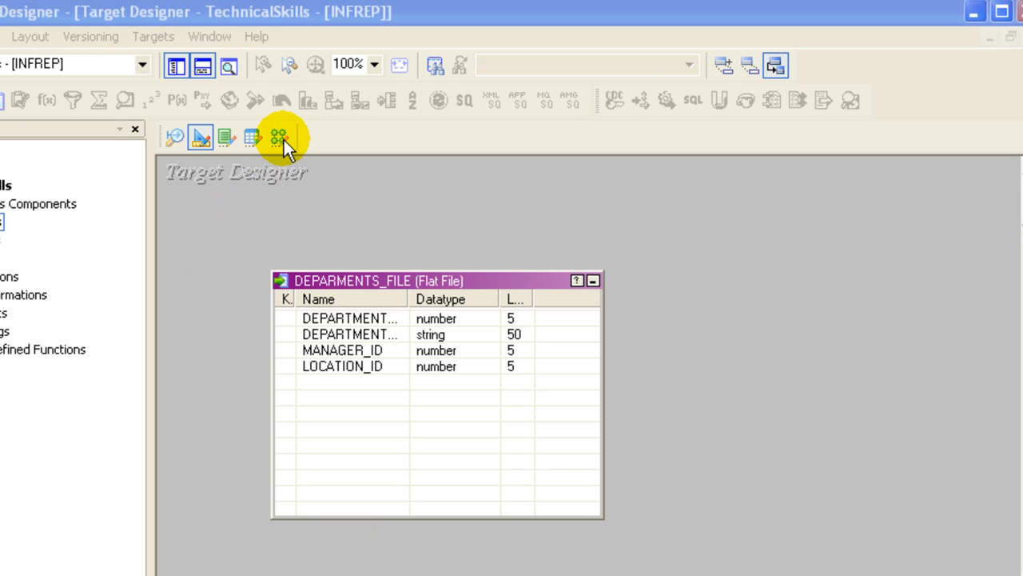
In Mapping Designer, replace the default mapping name with m_GEN_DEPARTMENTS_FLAT_FILE and confirm it
click(278, 137)
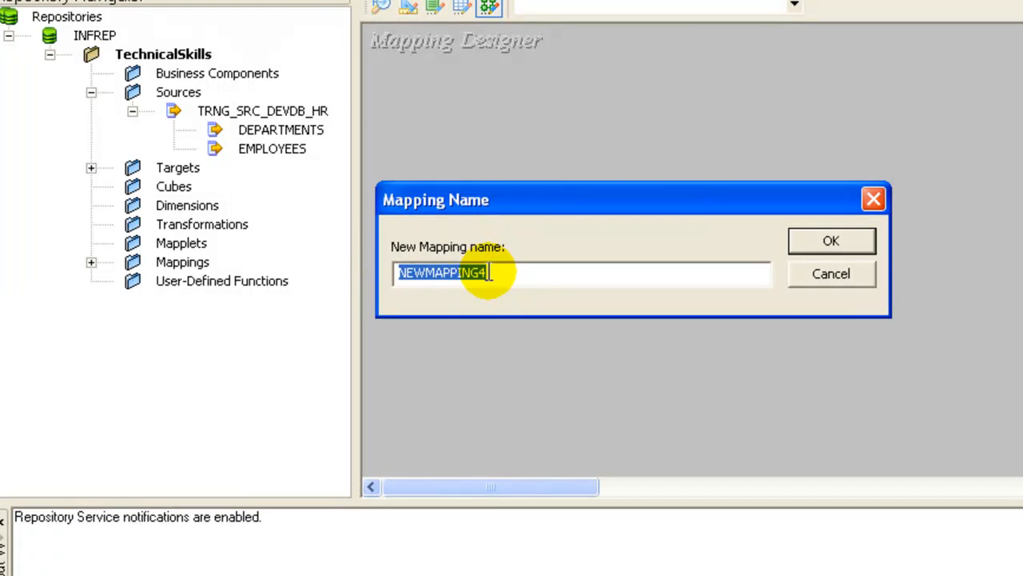
text(M)
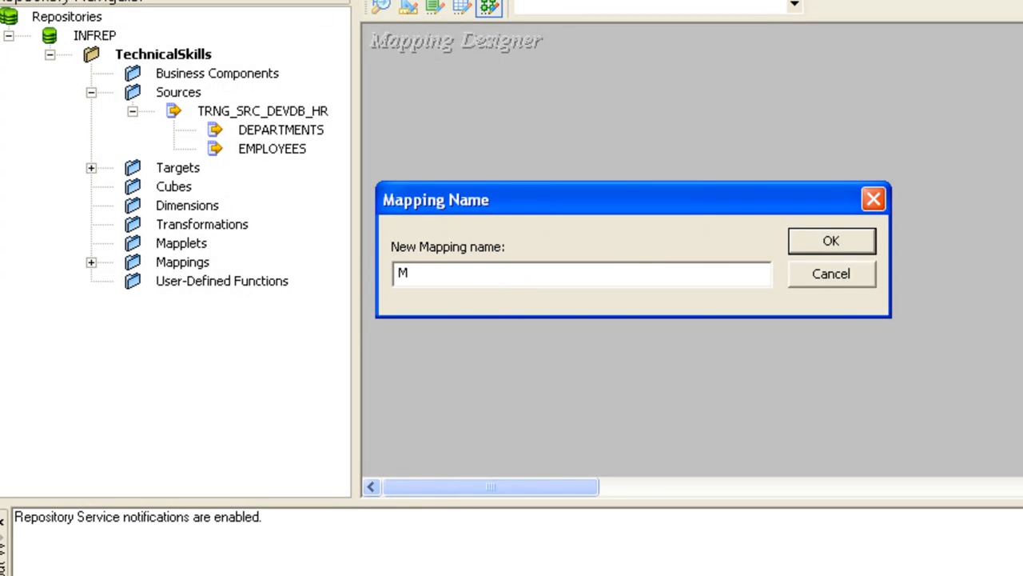
key(Backspace)
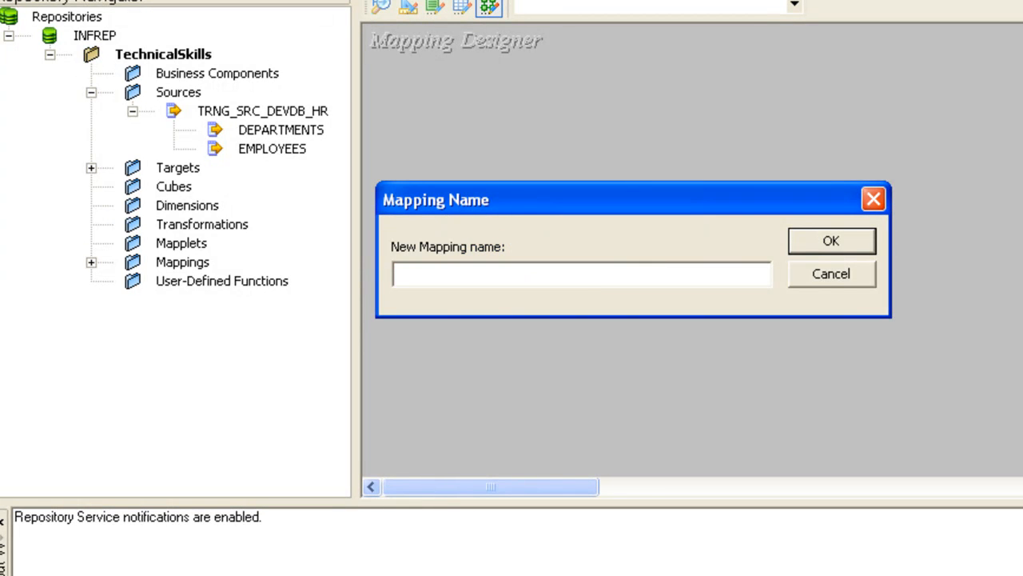
text(m_)
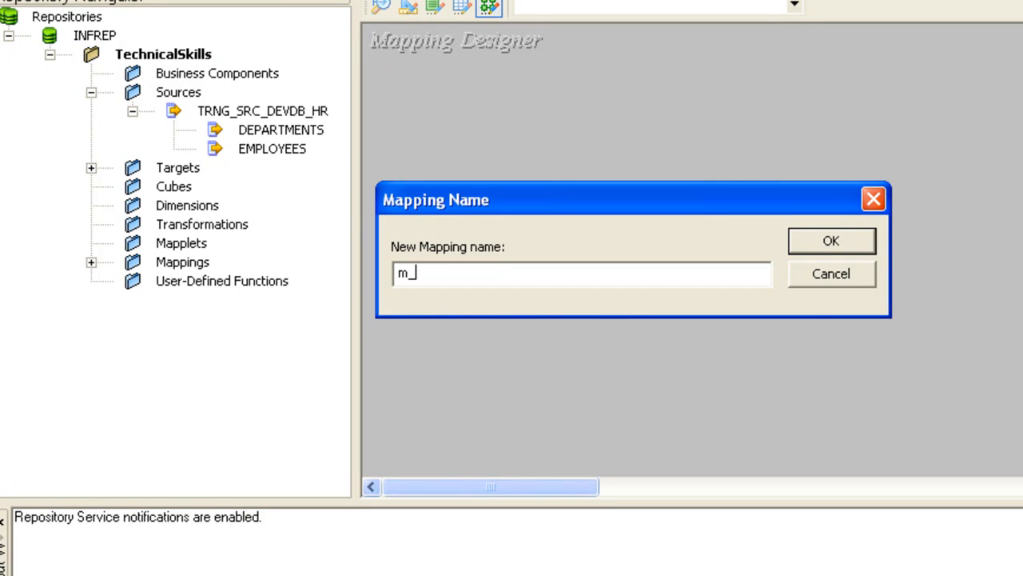
text(GEN)
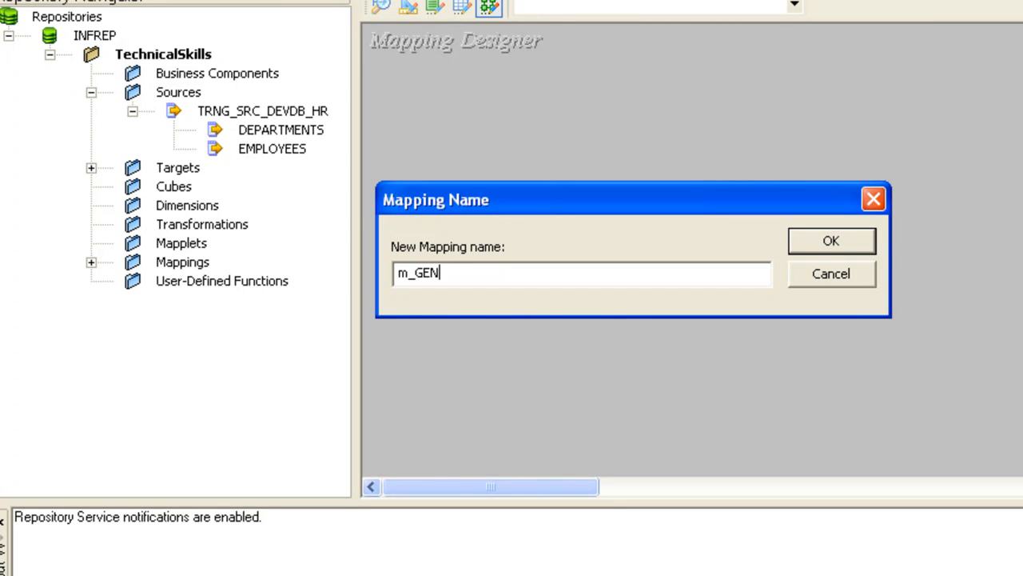
text(_DEPAR)
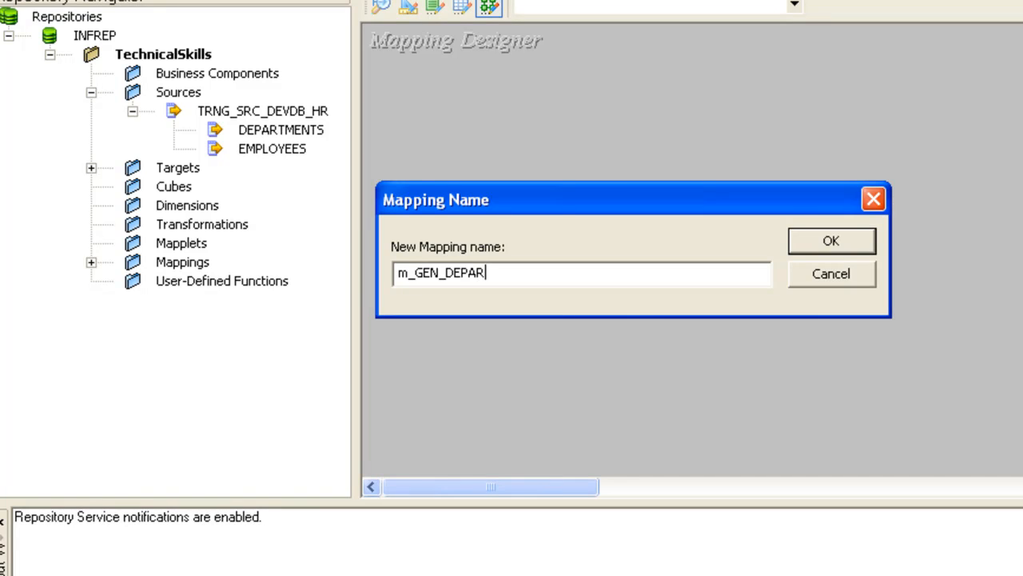
text(TM)
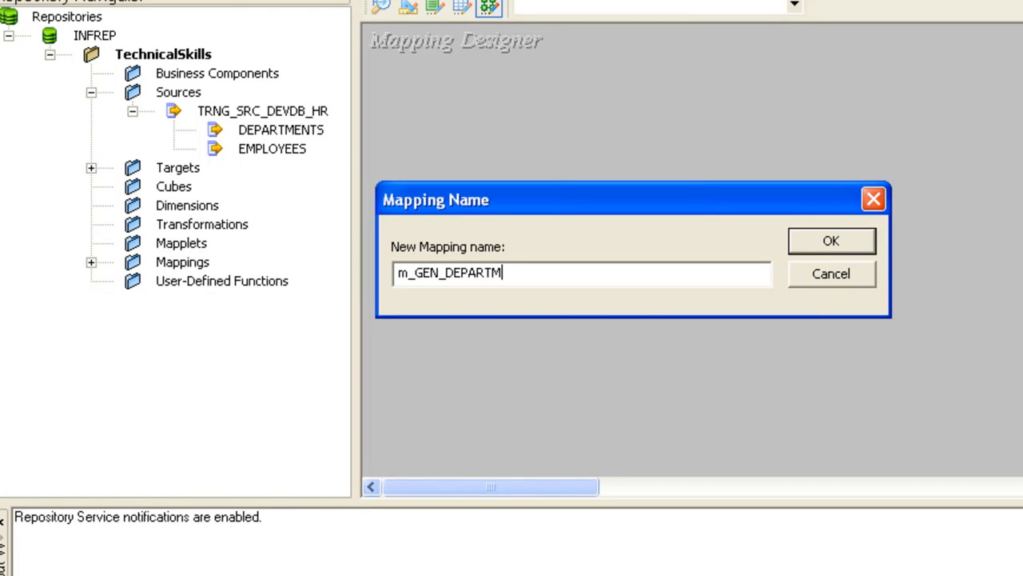
text(ENTS)
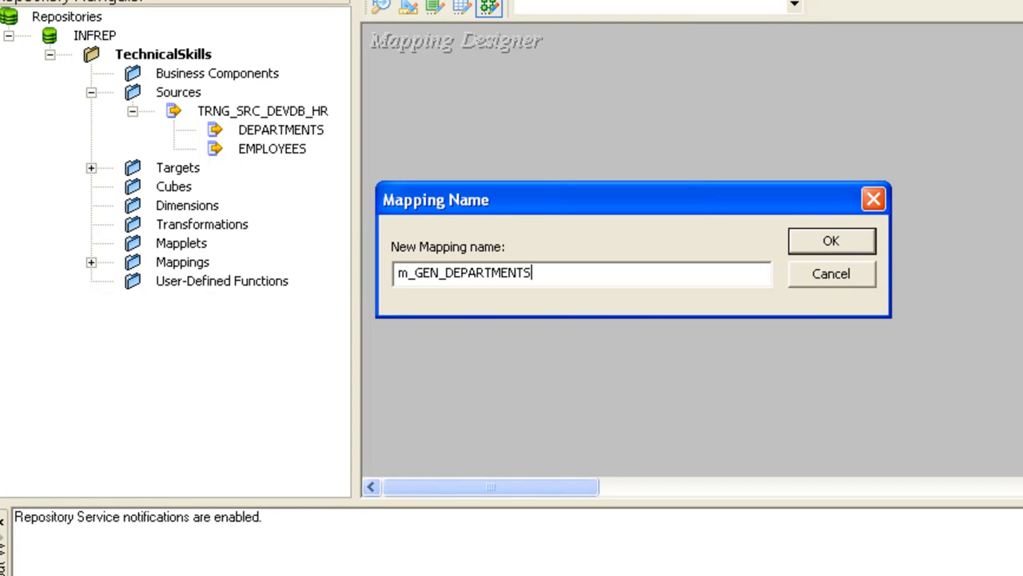
text(_I)
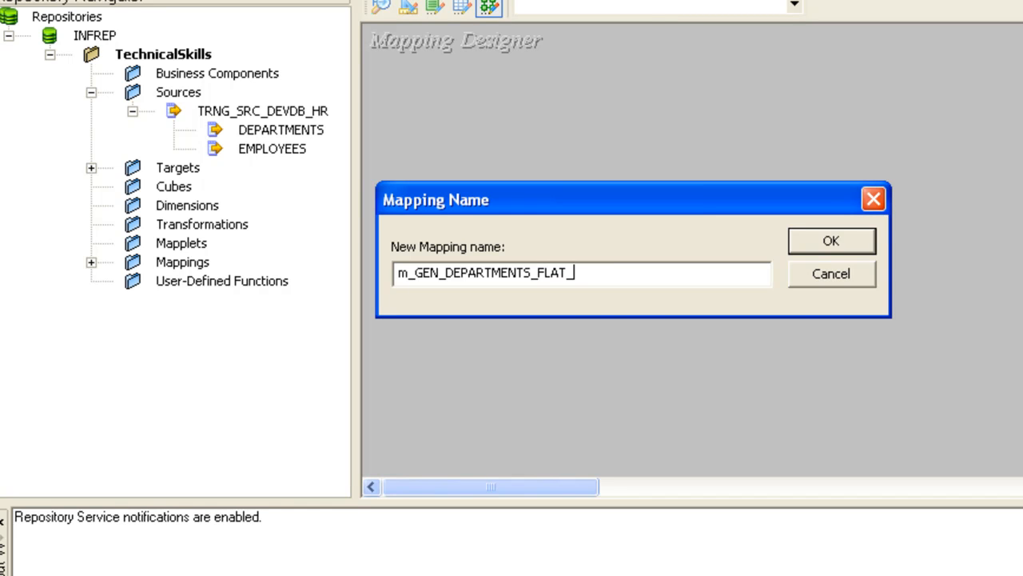
text(FILE)
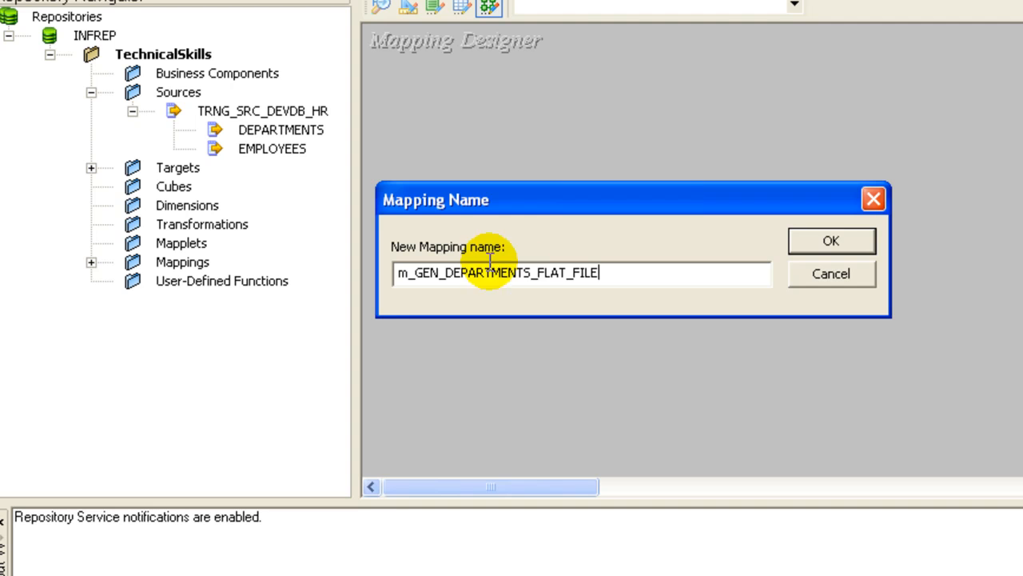
click(830, 241)
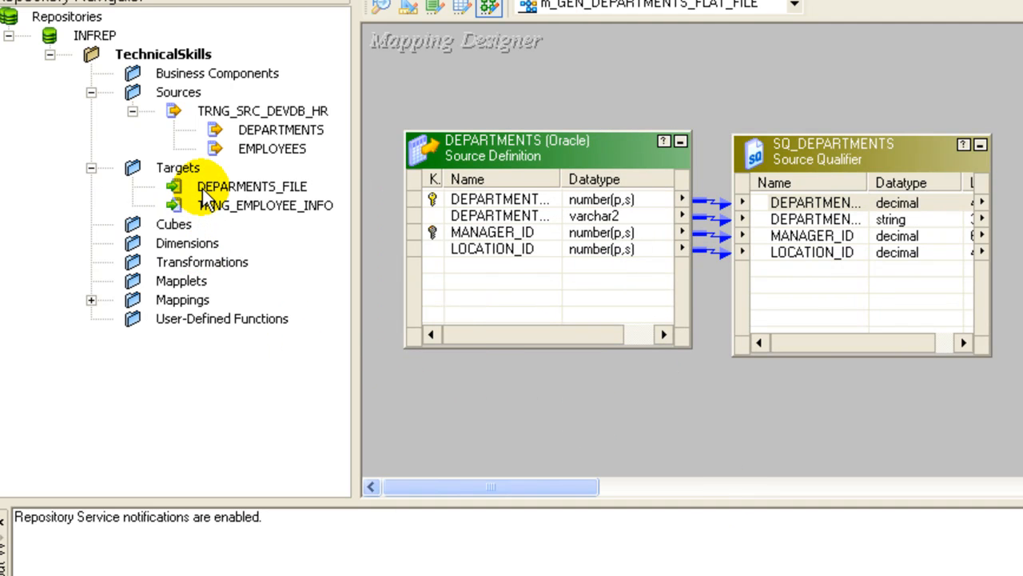
Add DEPARMENTS_FILE to the mapping and link all four SQ_DEPARTMENTS ports to its columns
click(251, 186)
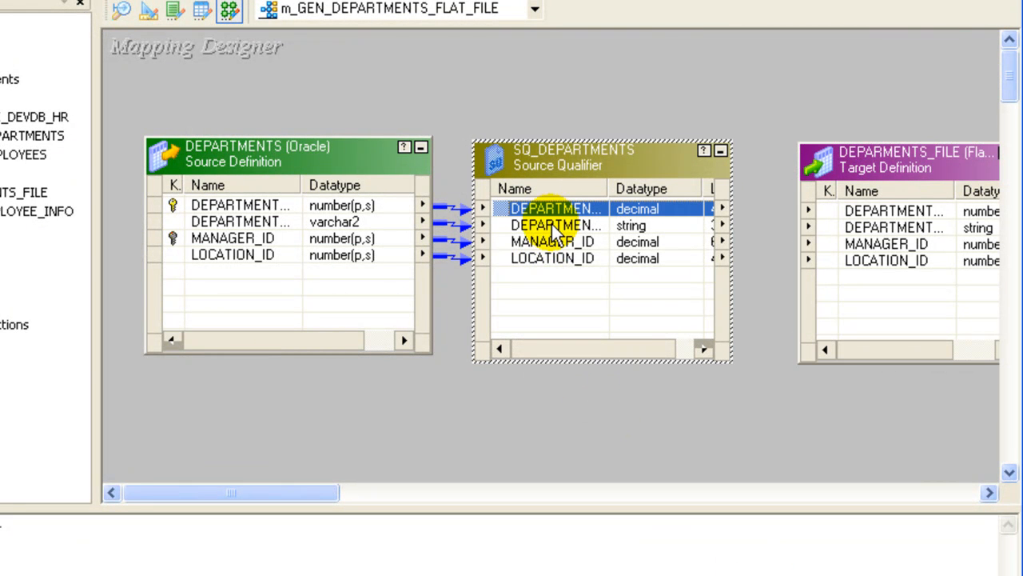
click(551, 257)
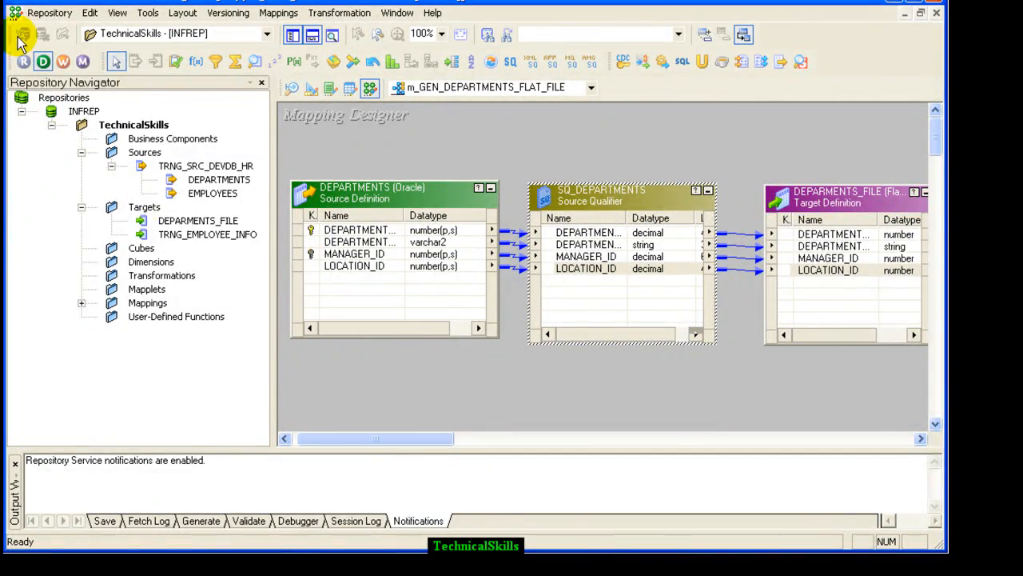
Save m_GEN_DEPARTMENTS_FLAT_FILE from the Repository menu so the Output window reports it VALID
click(49, 12)
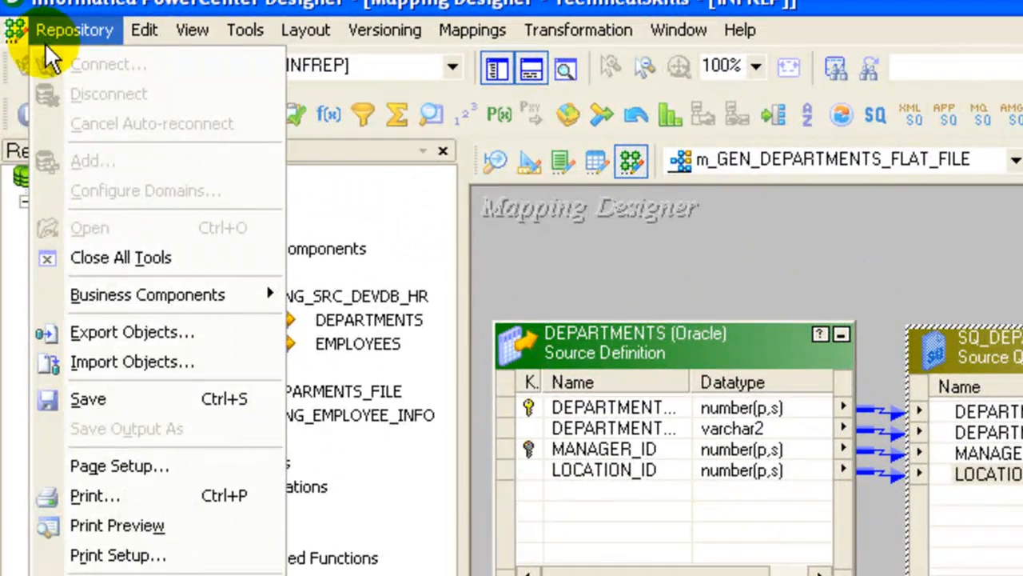
mouse_move(88, 399)
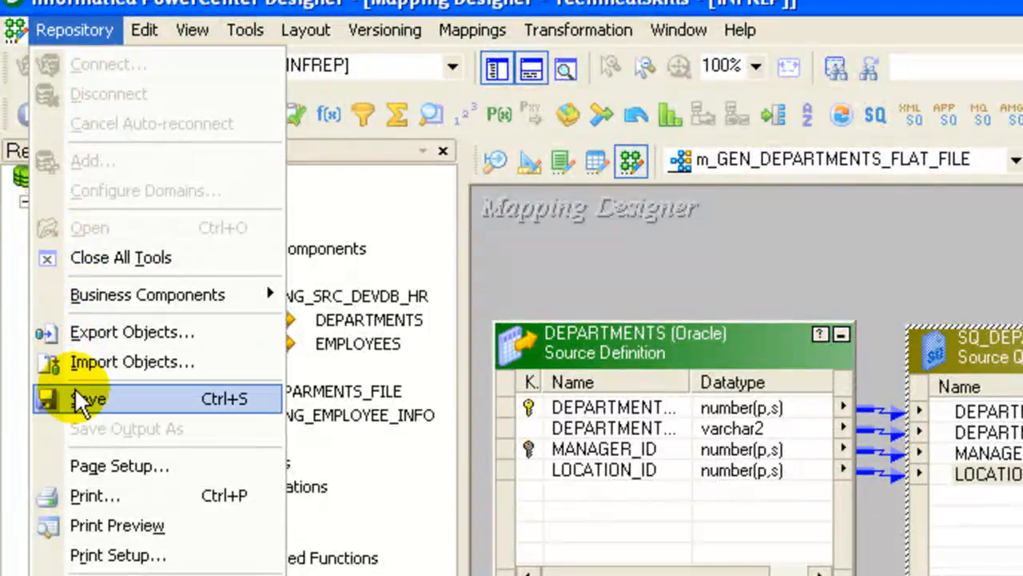
click(90, 398)
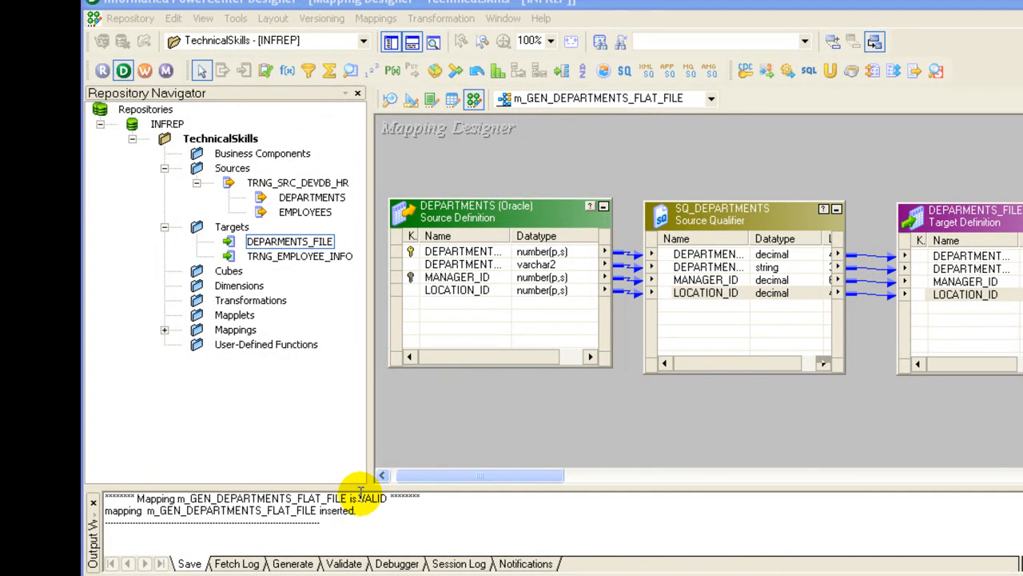
mouse_move(260, 412)
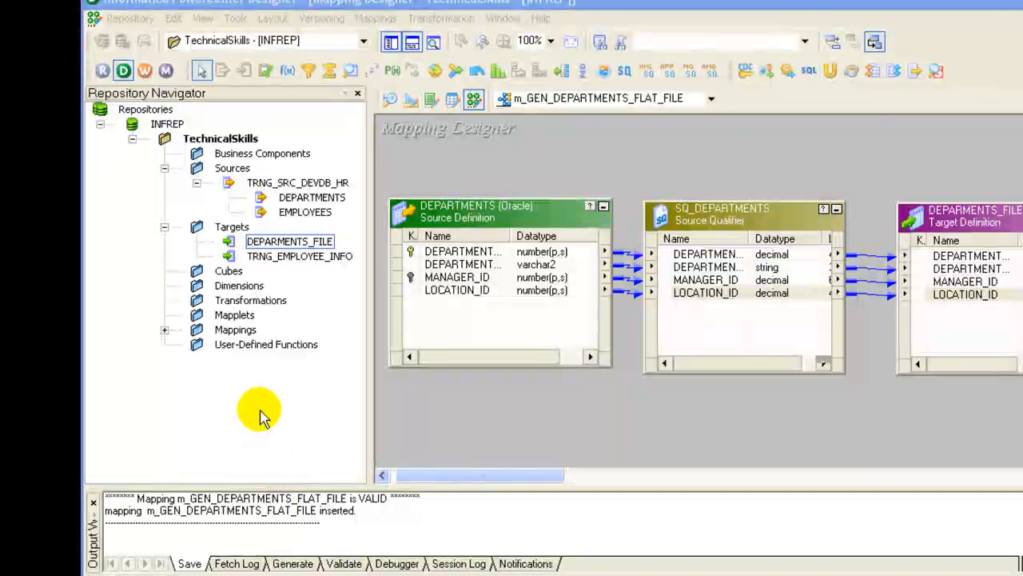